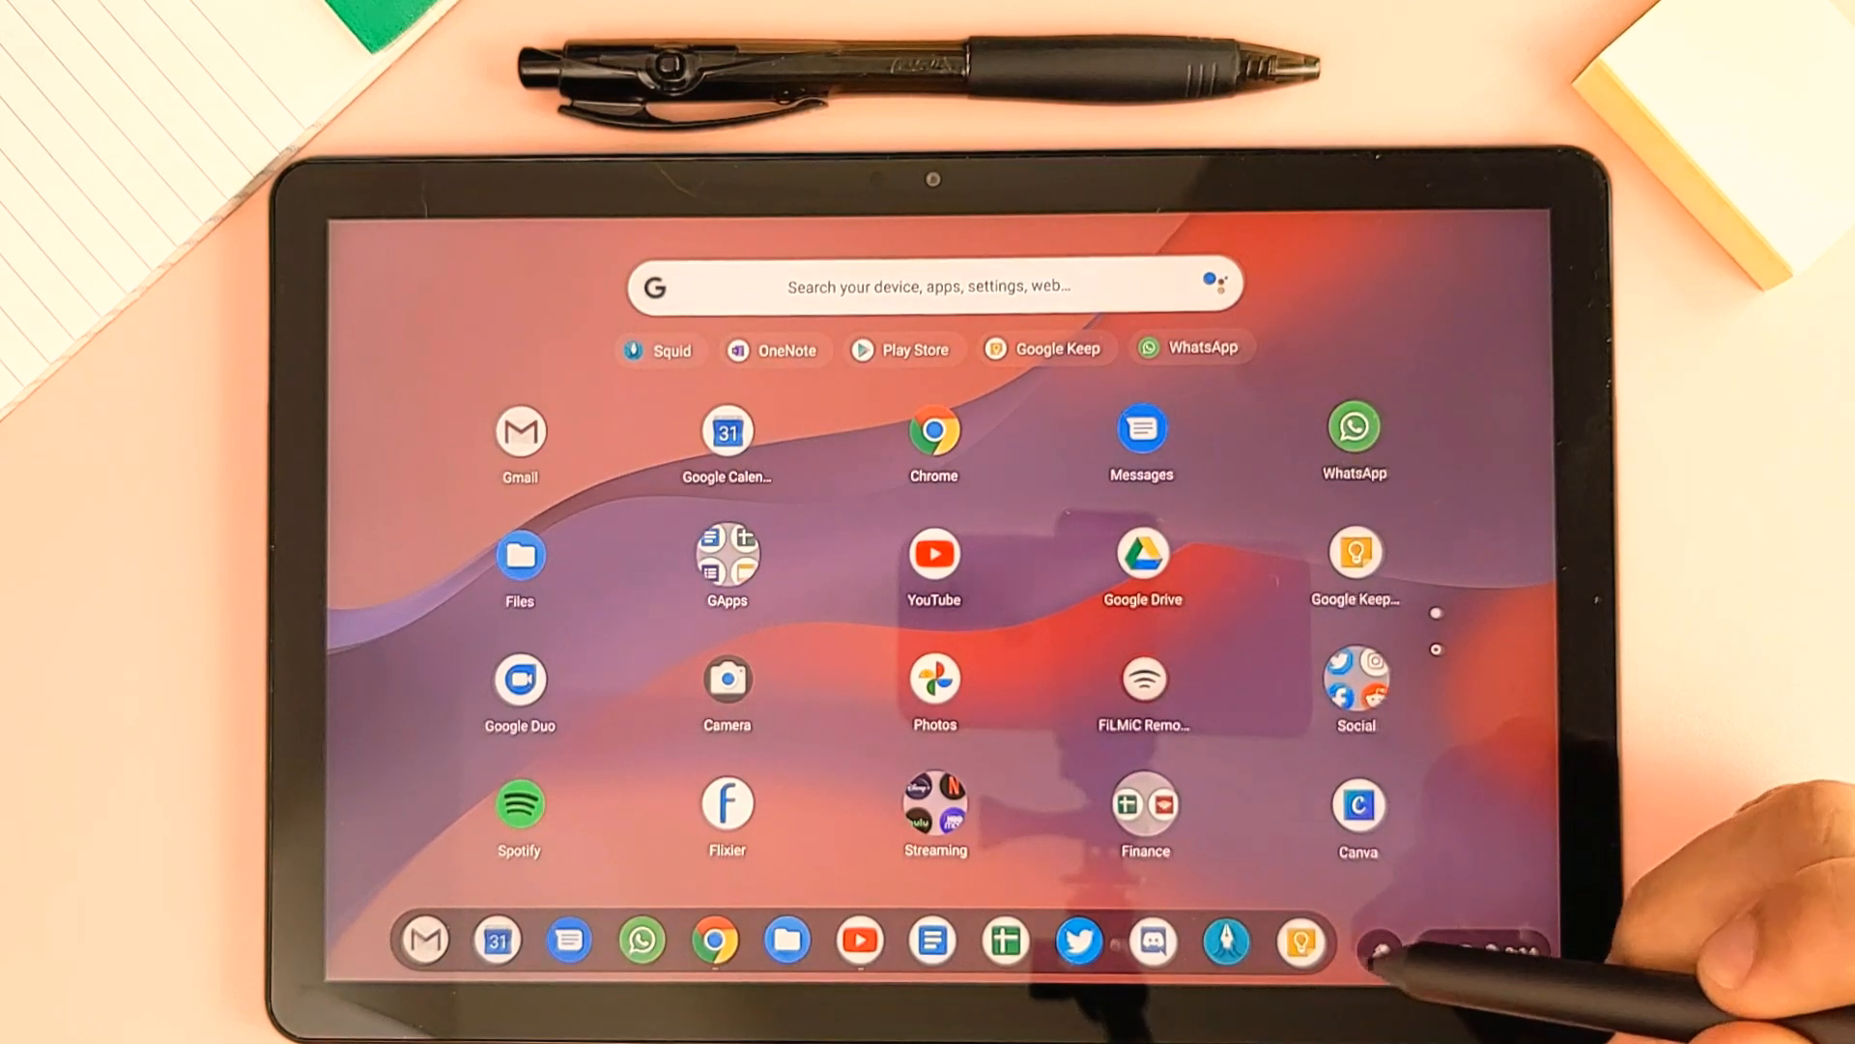
# Open the Stylus tools palette from the shelf and go to the stylus settings
pyautogui.click(1372, 940)
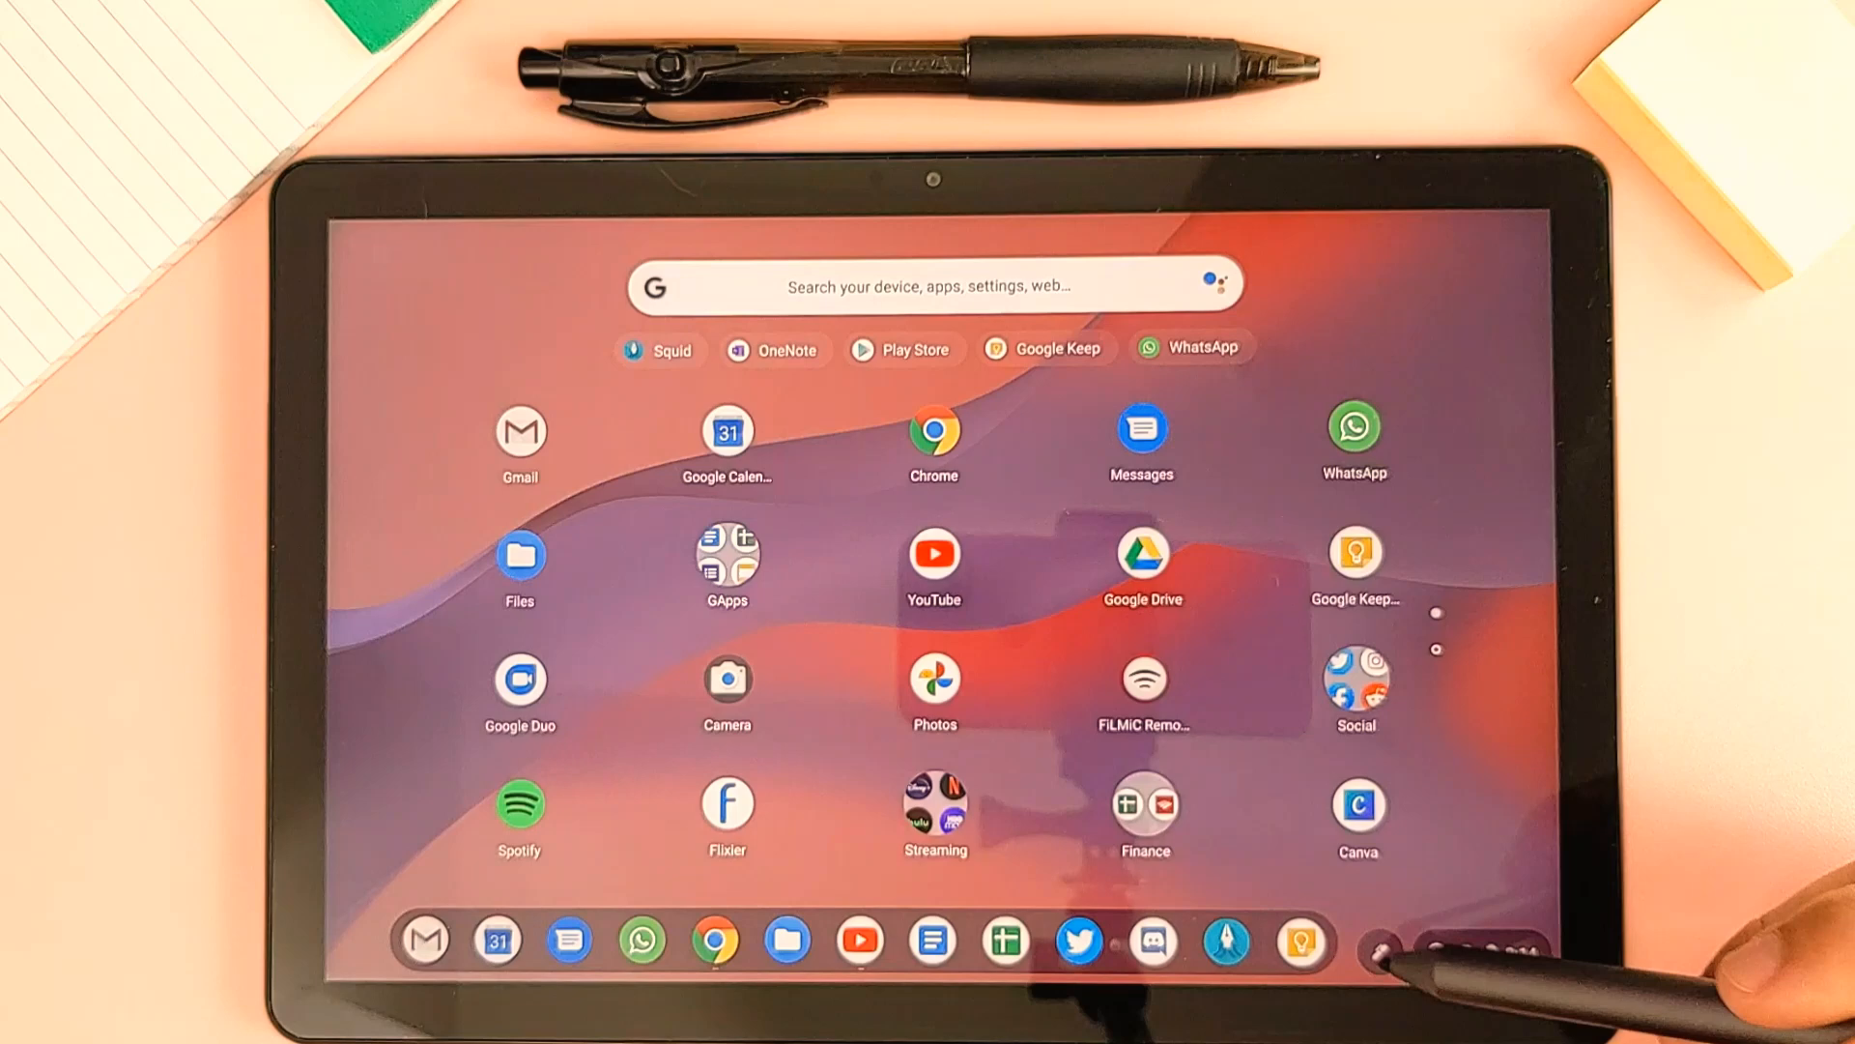
pyautogui.click(1377, 943)
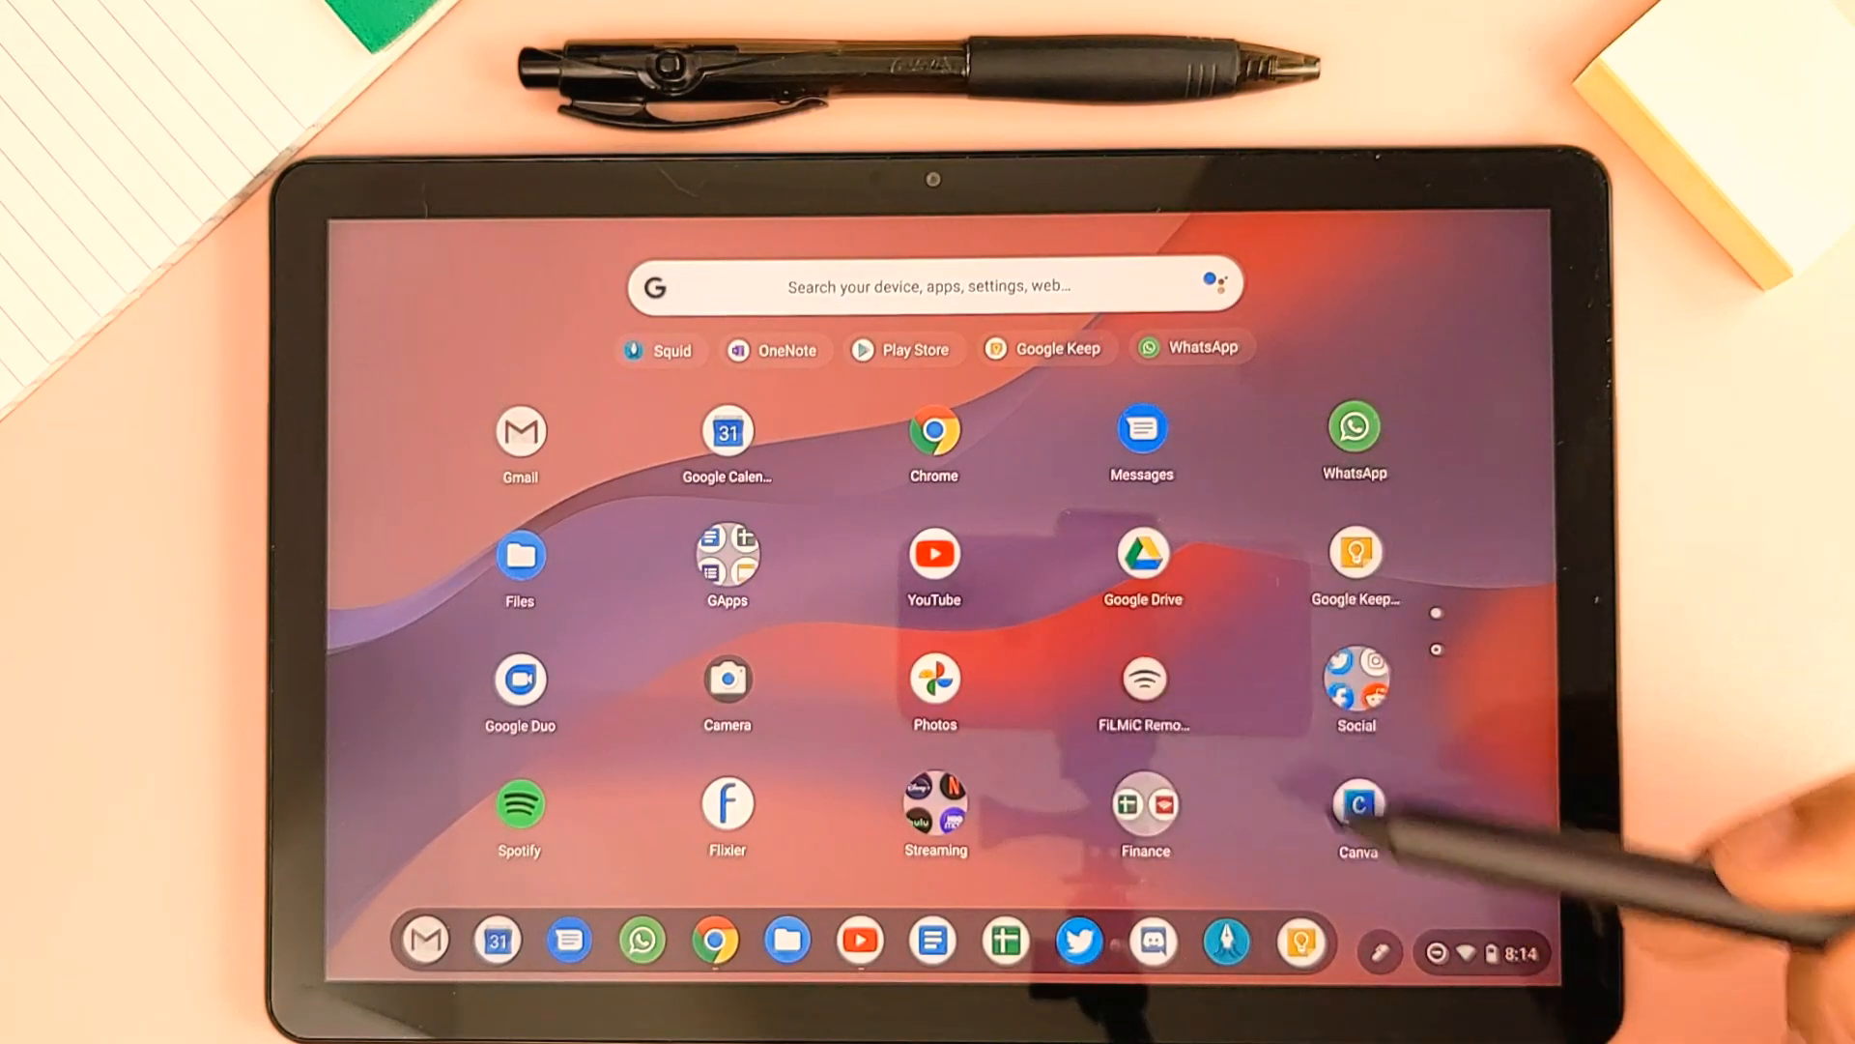
pyautogui.click(1377, 953)
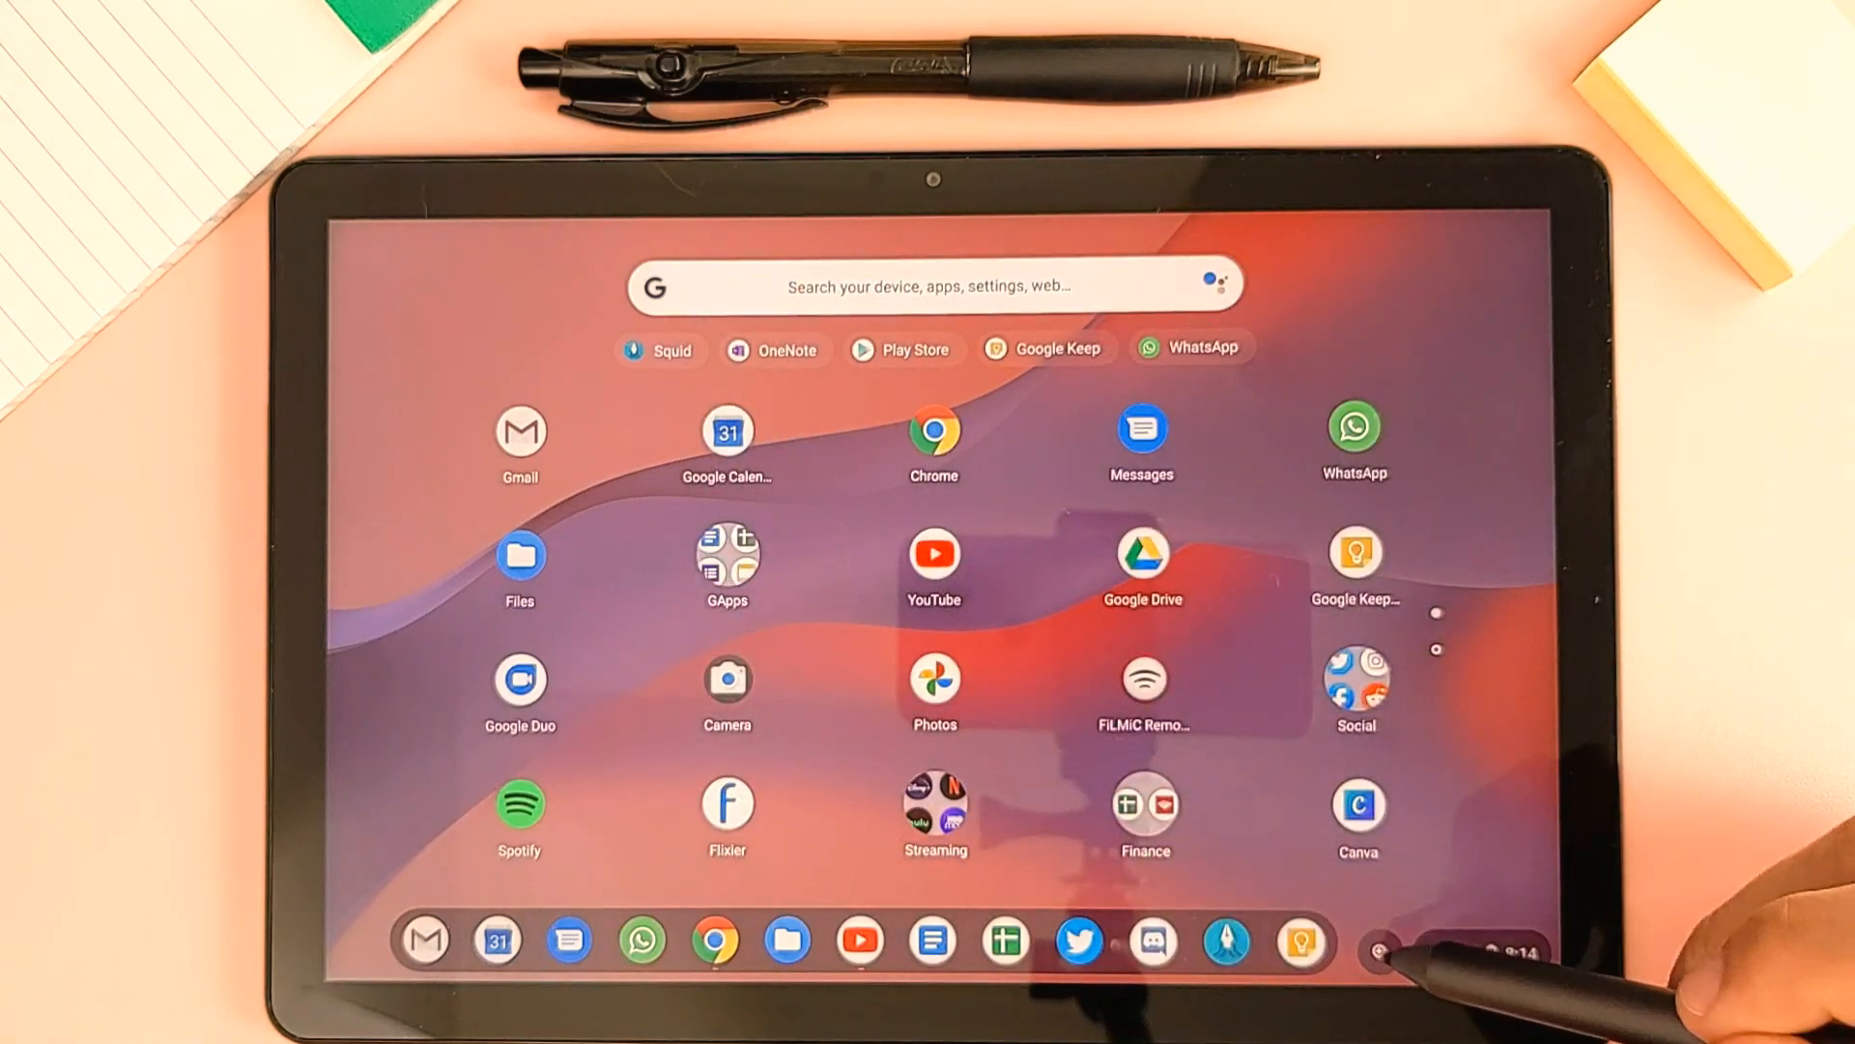
pyautogui.click(1380, 953)
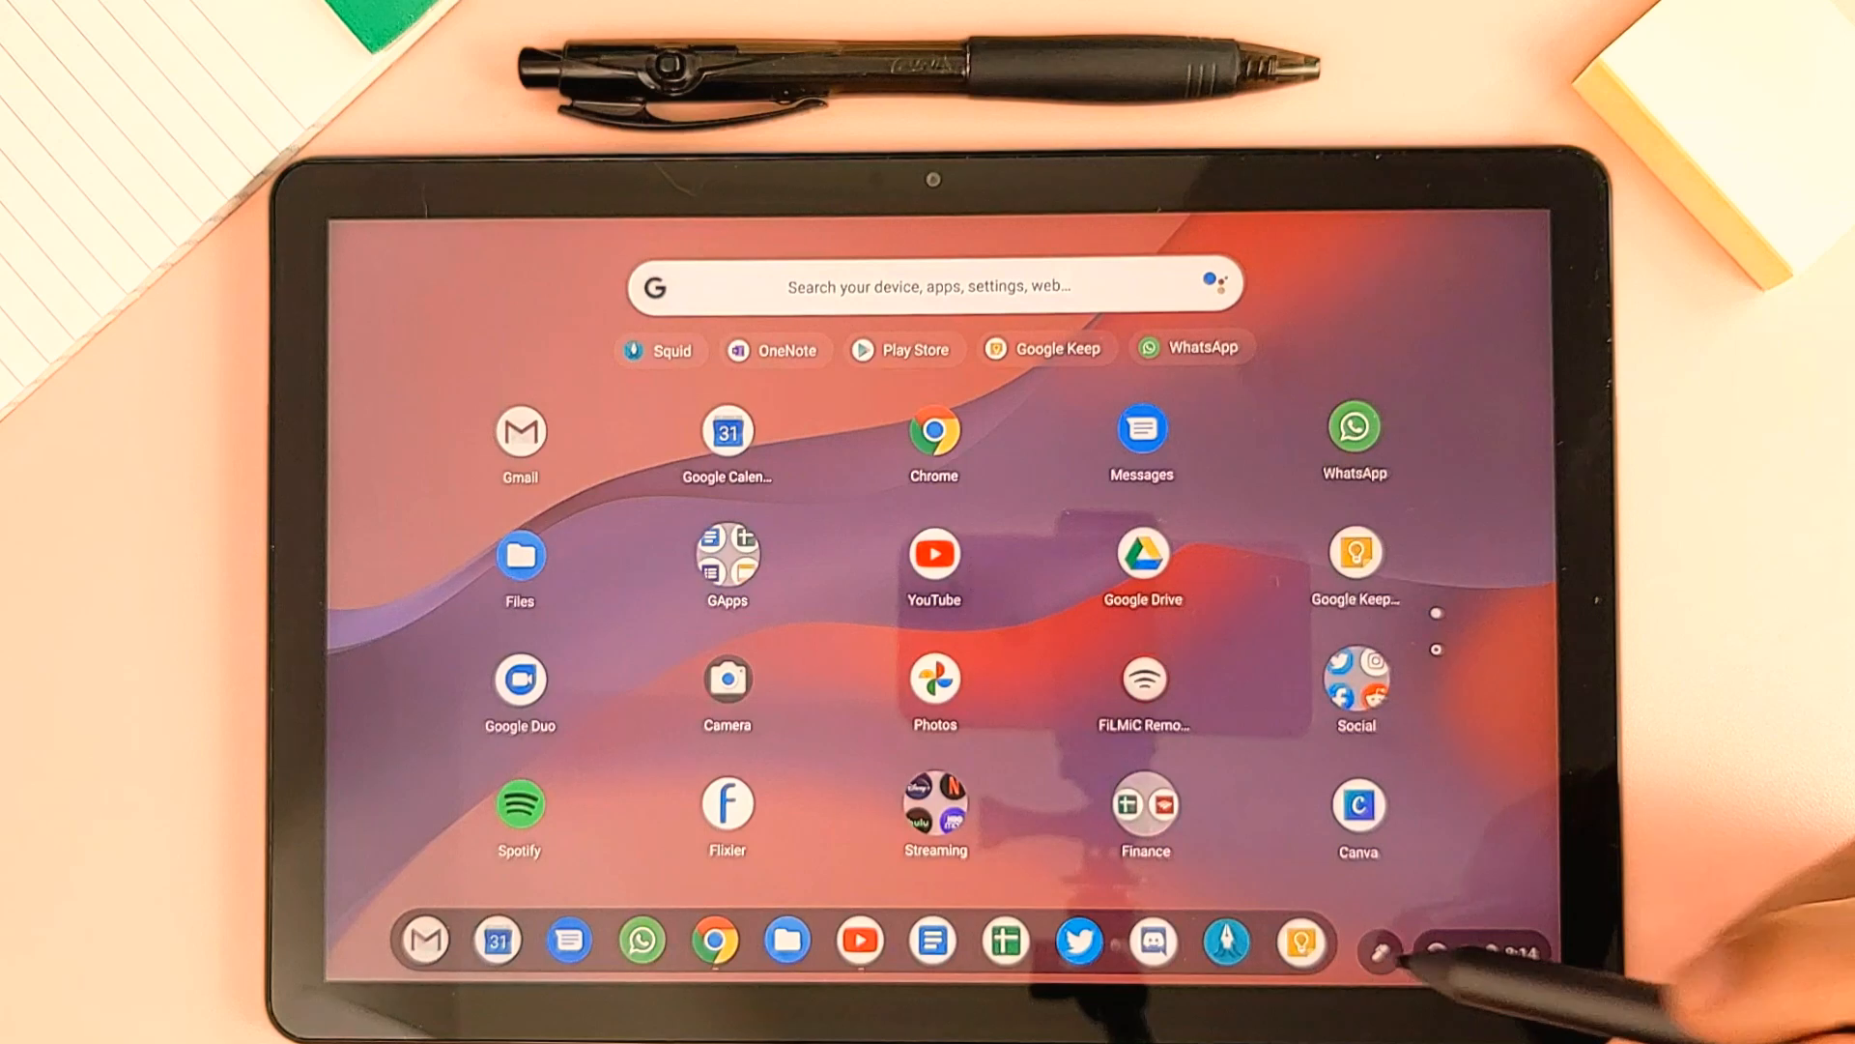
pyautogui.click(1376, 943)
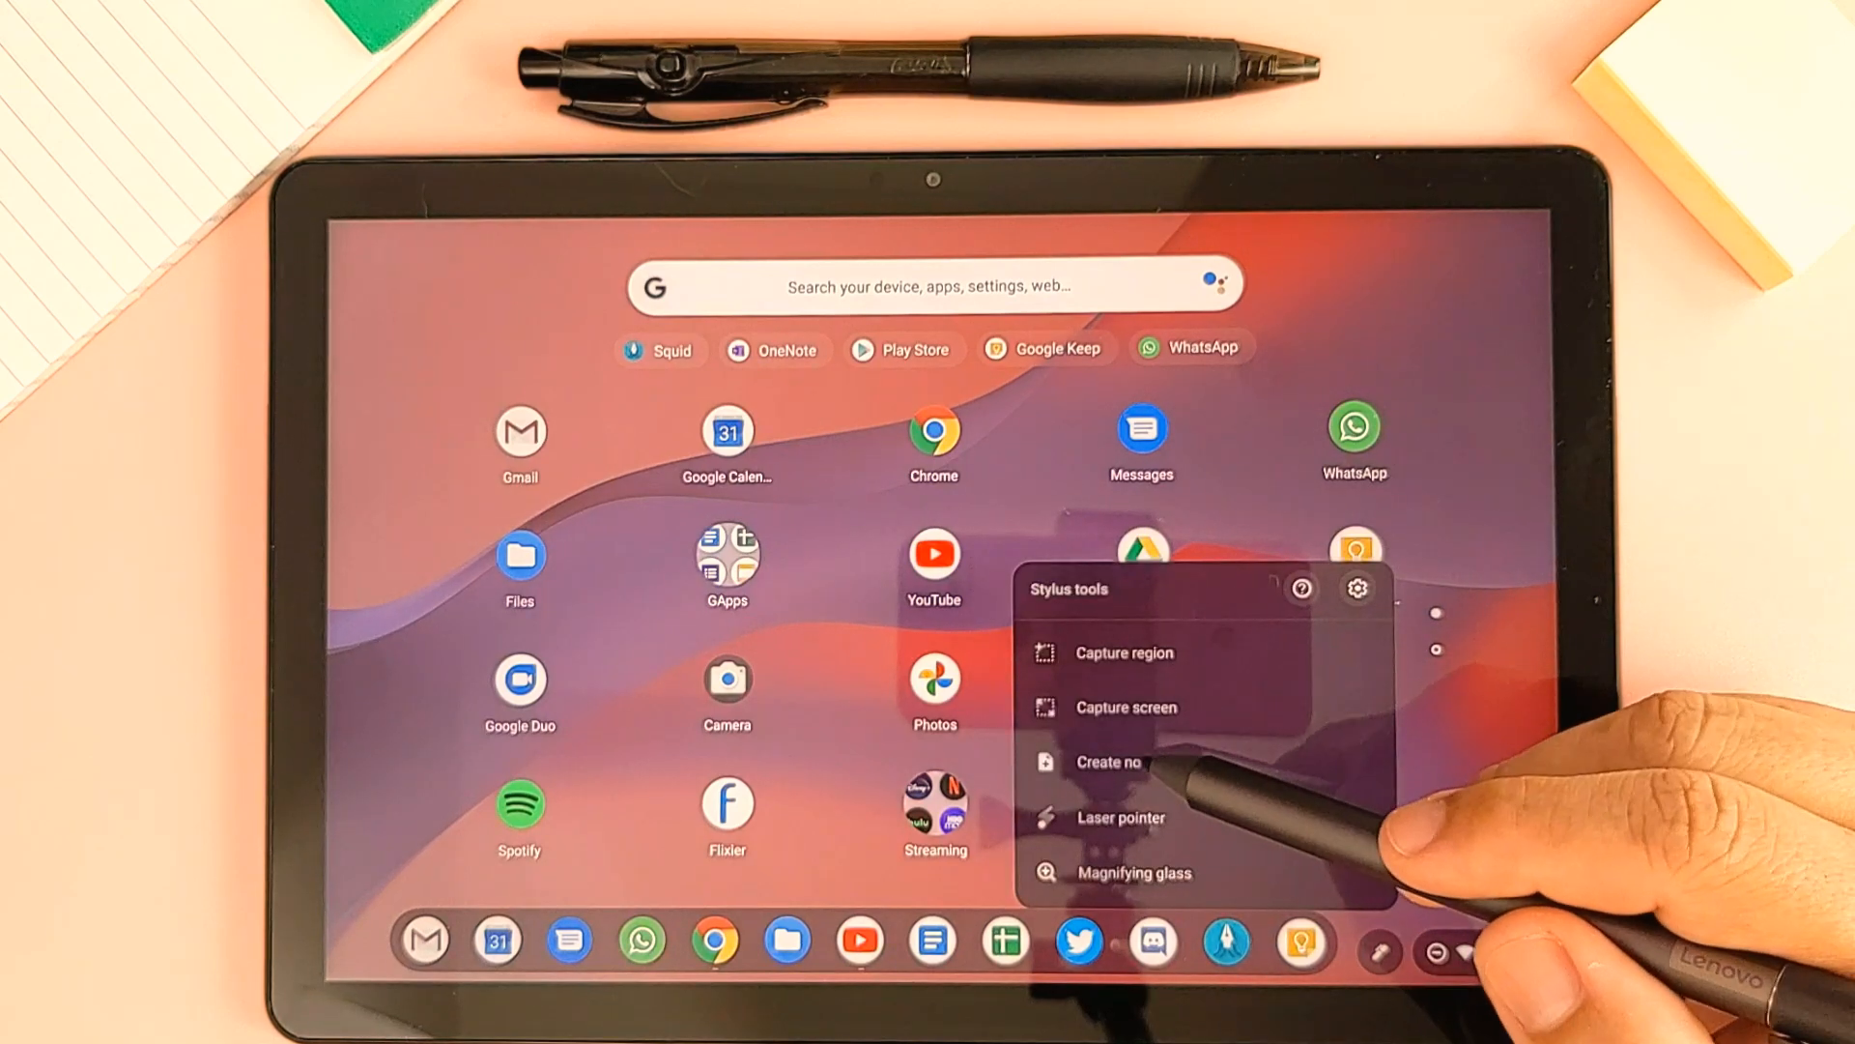
pyautogui.click(1108, 761)
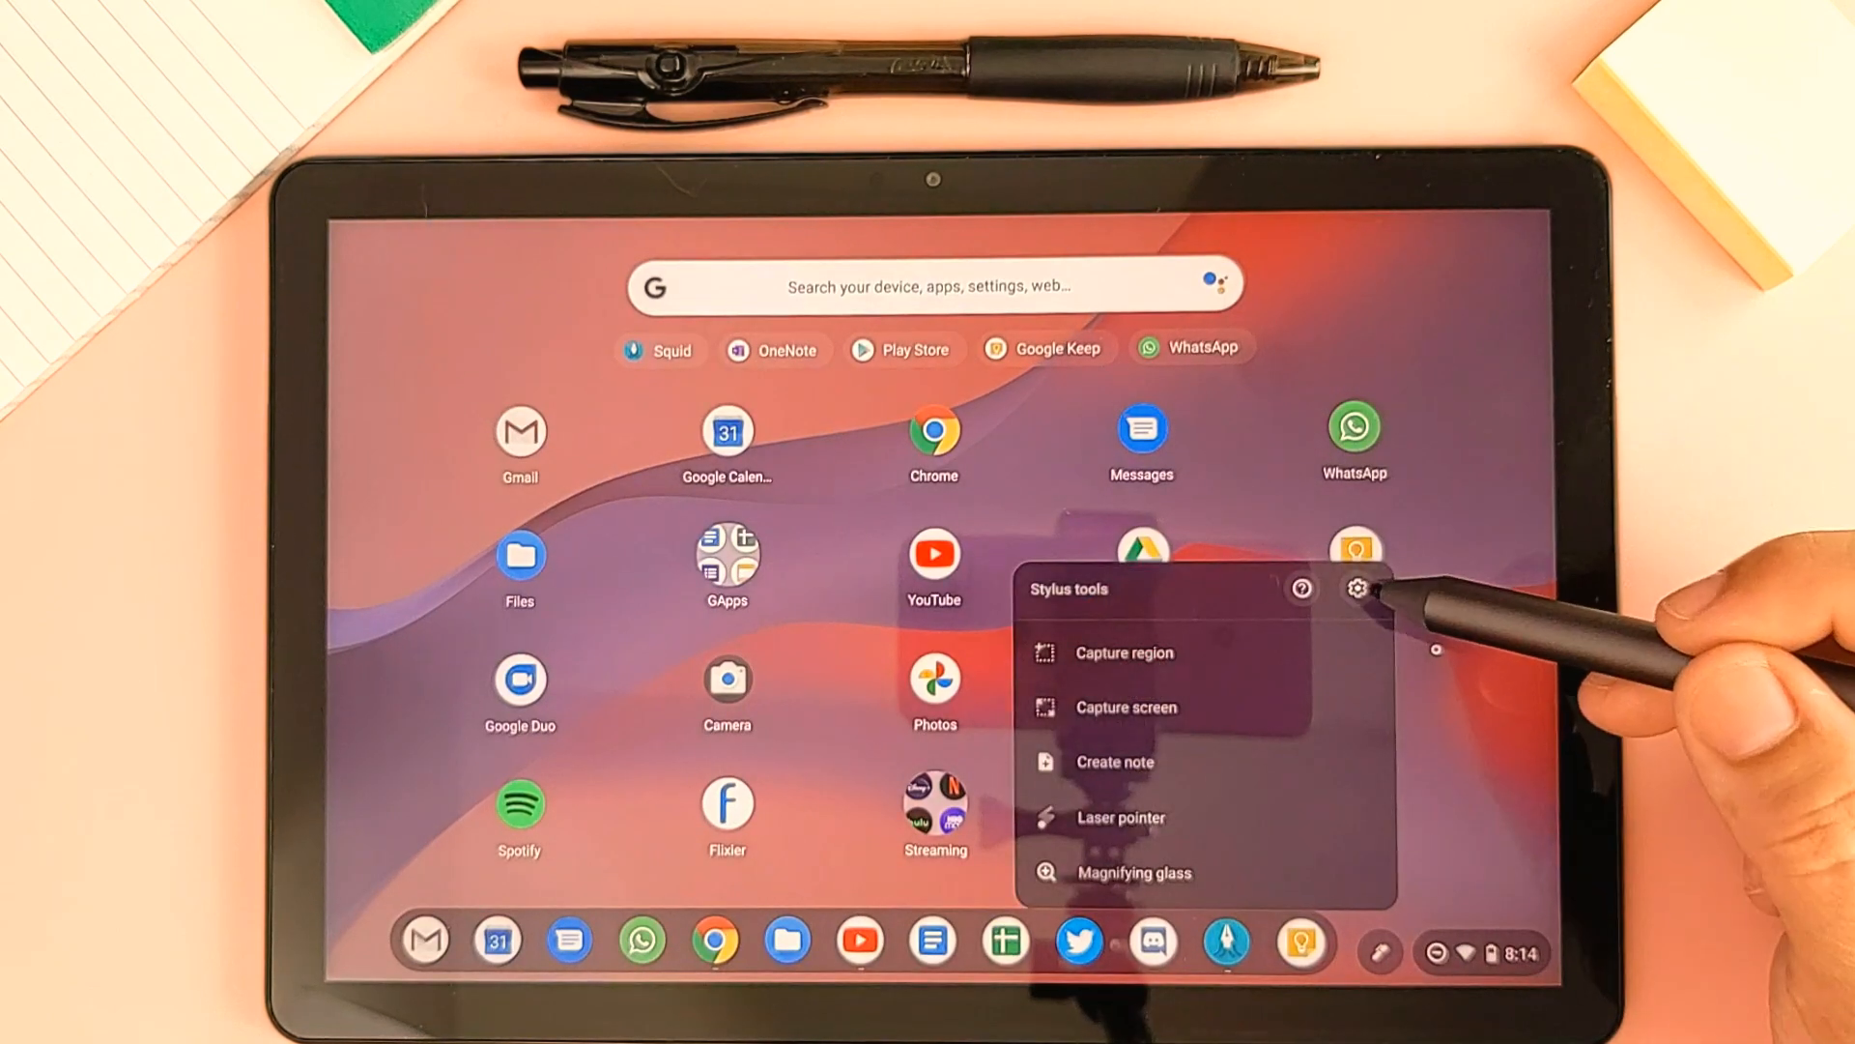
pyautogui.click(1356, 588)
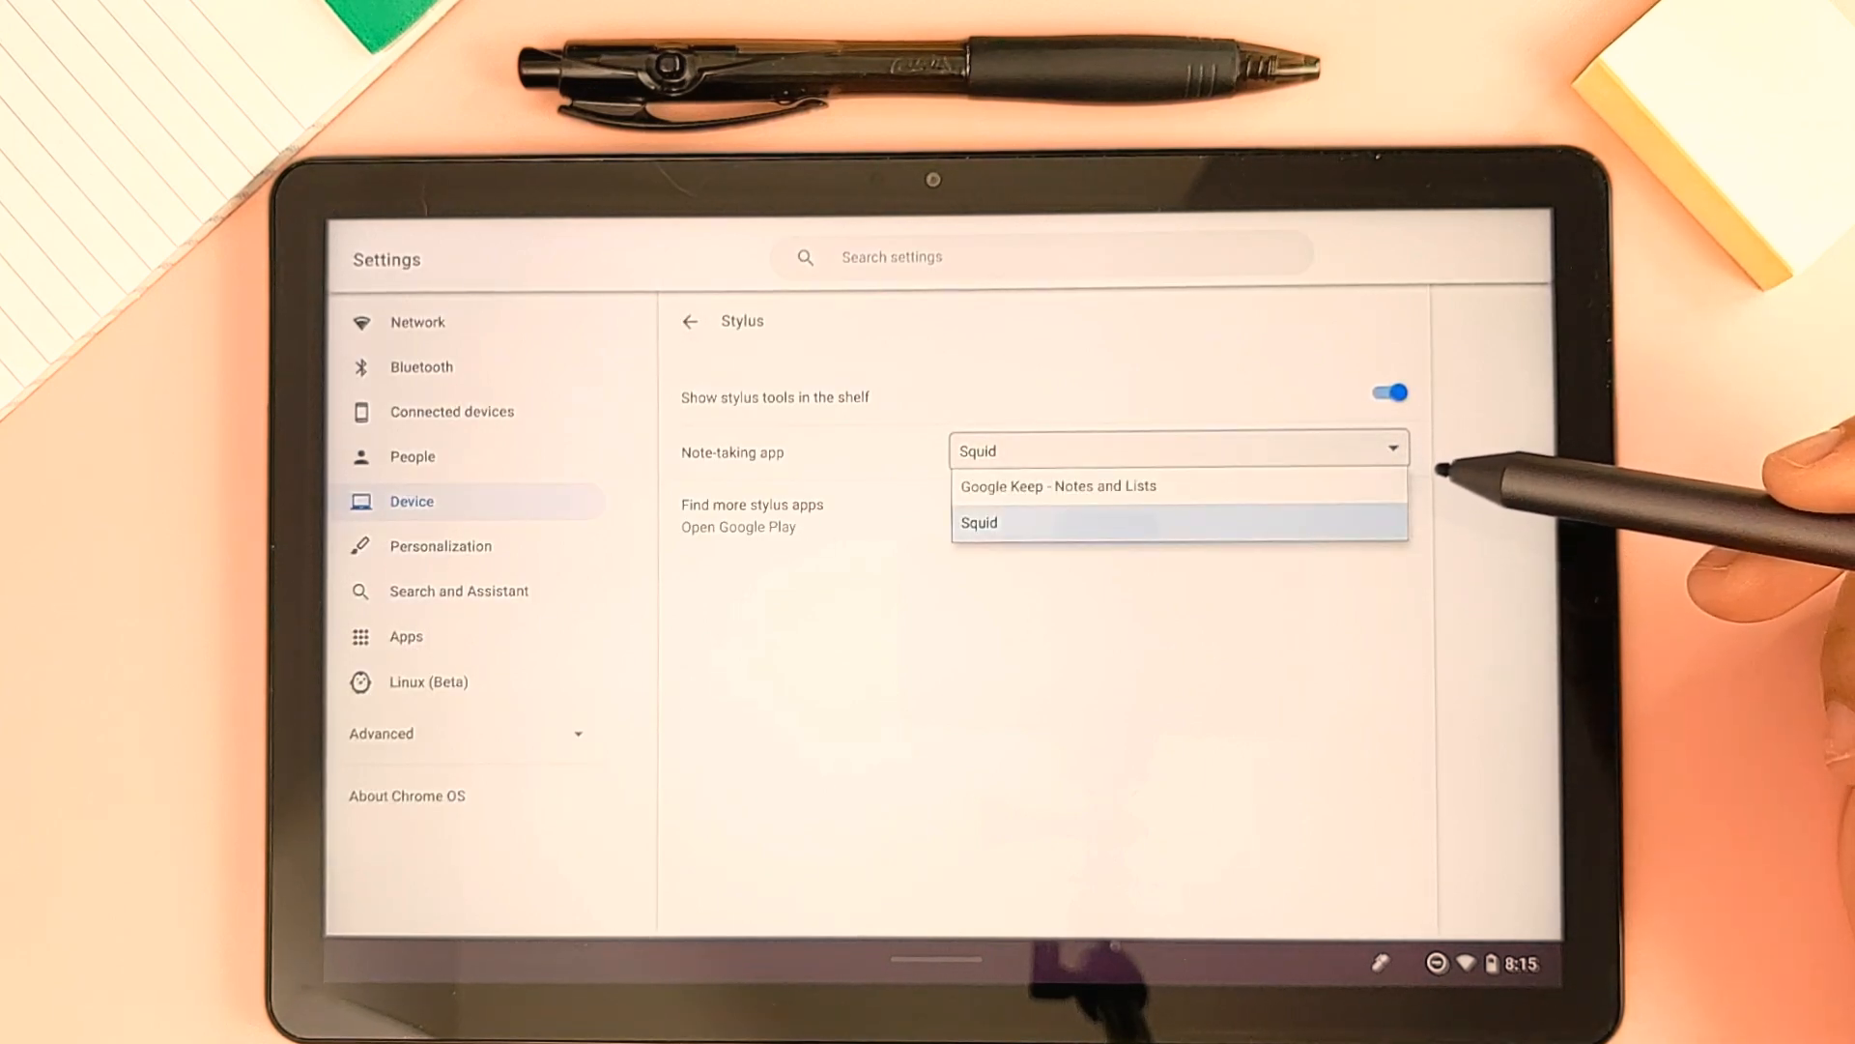
# Select Google Keep as note-taking app and re-enable lock-screen notes and keep-latest-note
pyautogui.click(1056, 485)
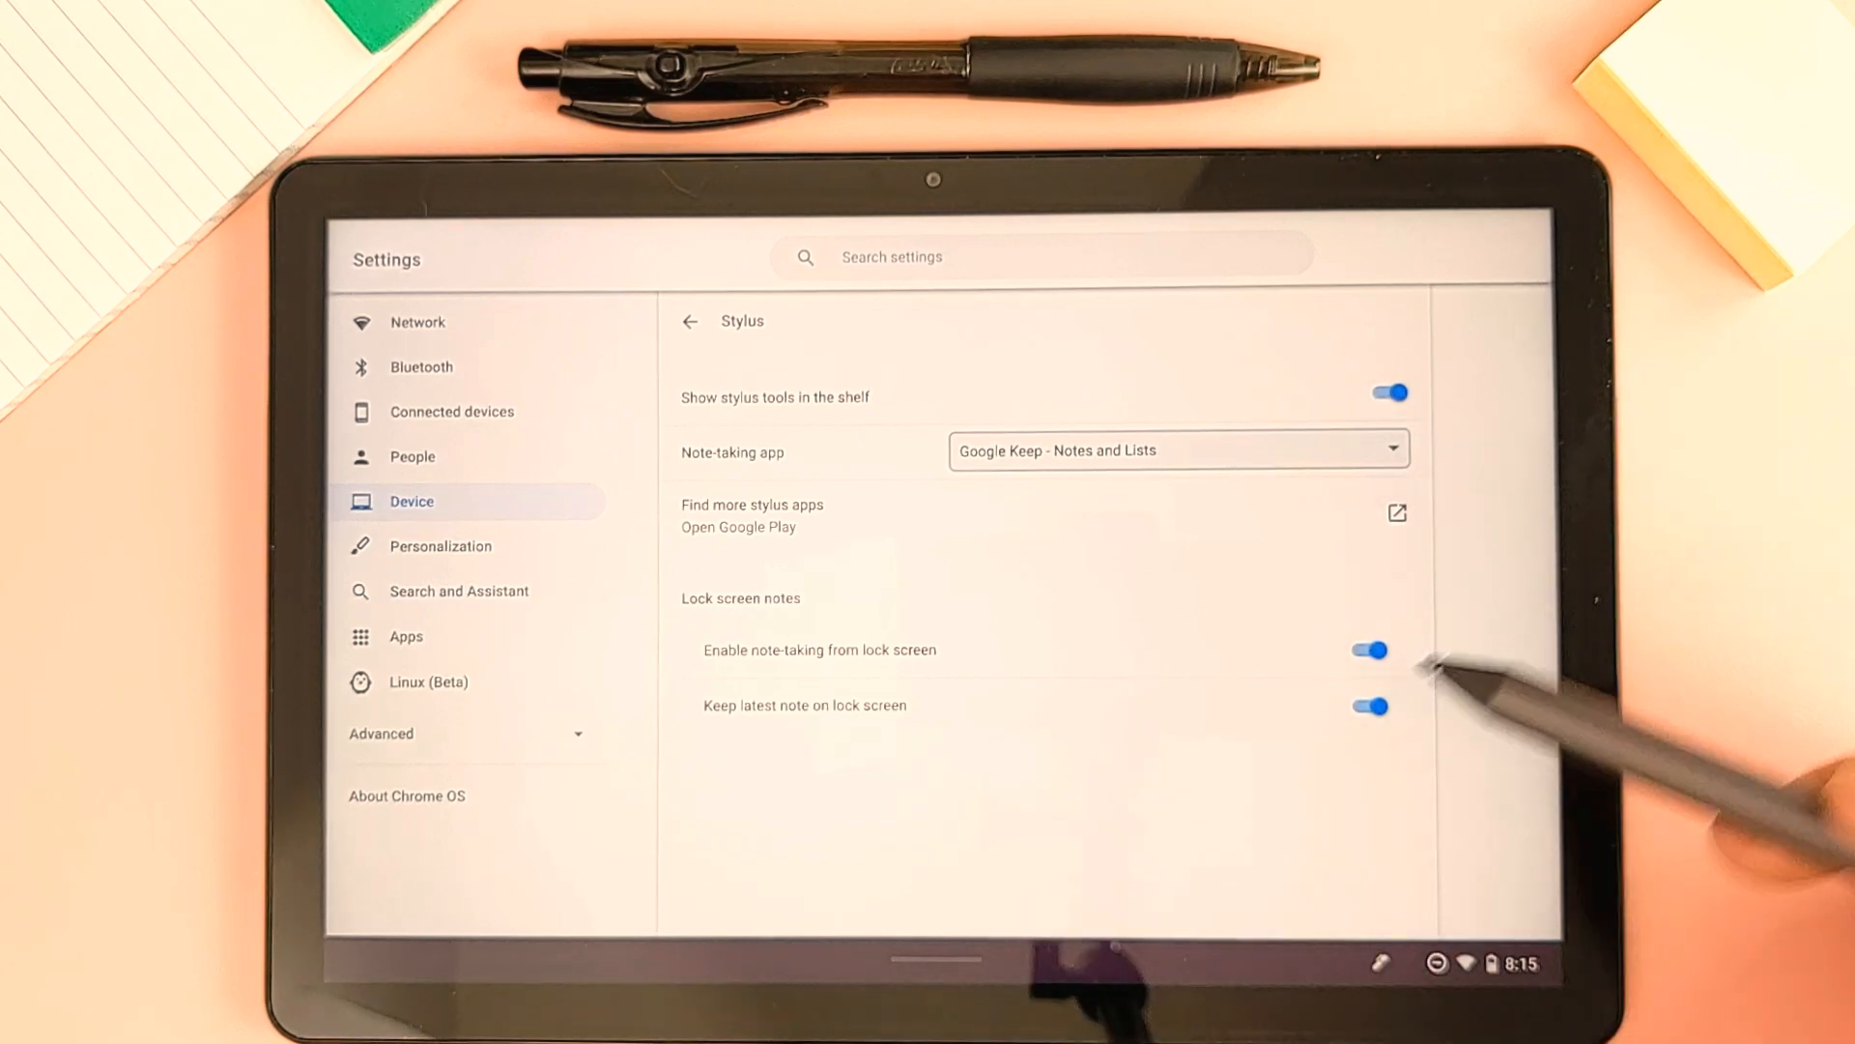
pyautogui.click(1368, 649)
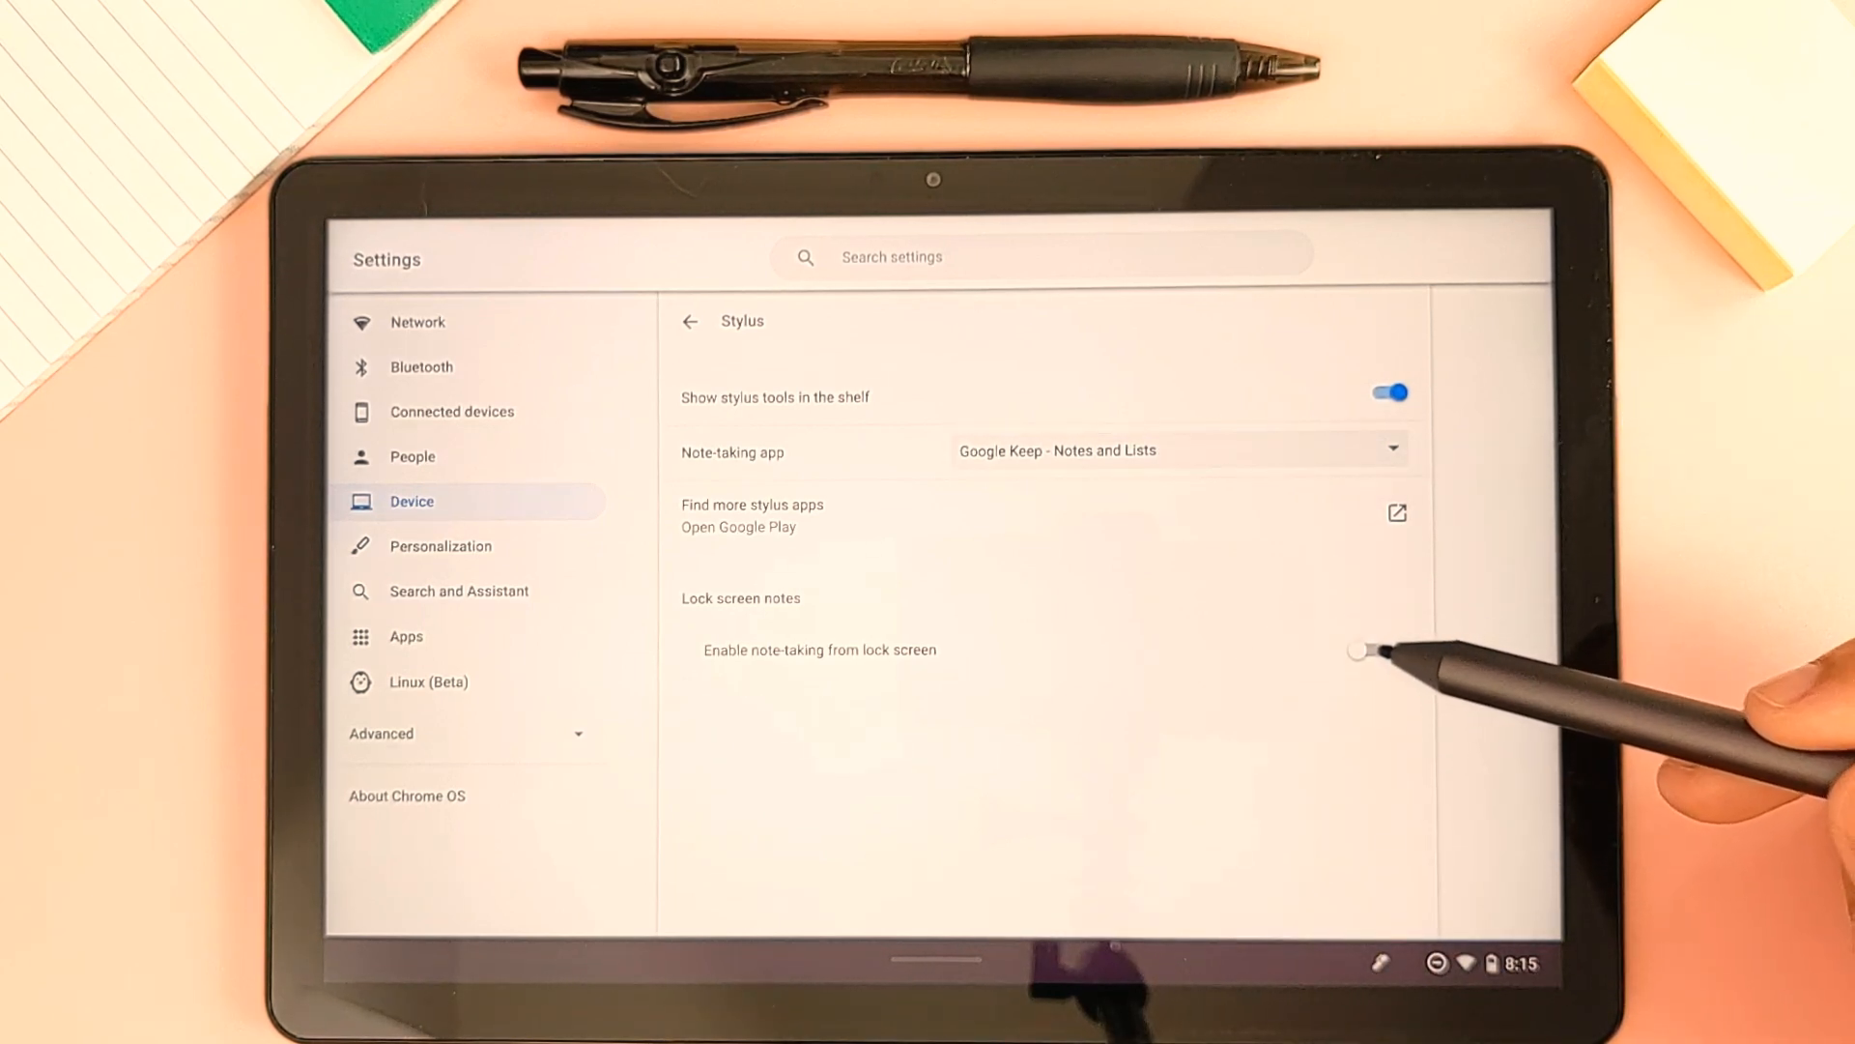
pyautogui.click(1364, 648)
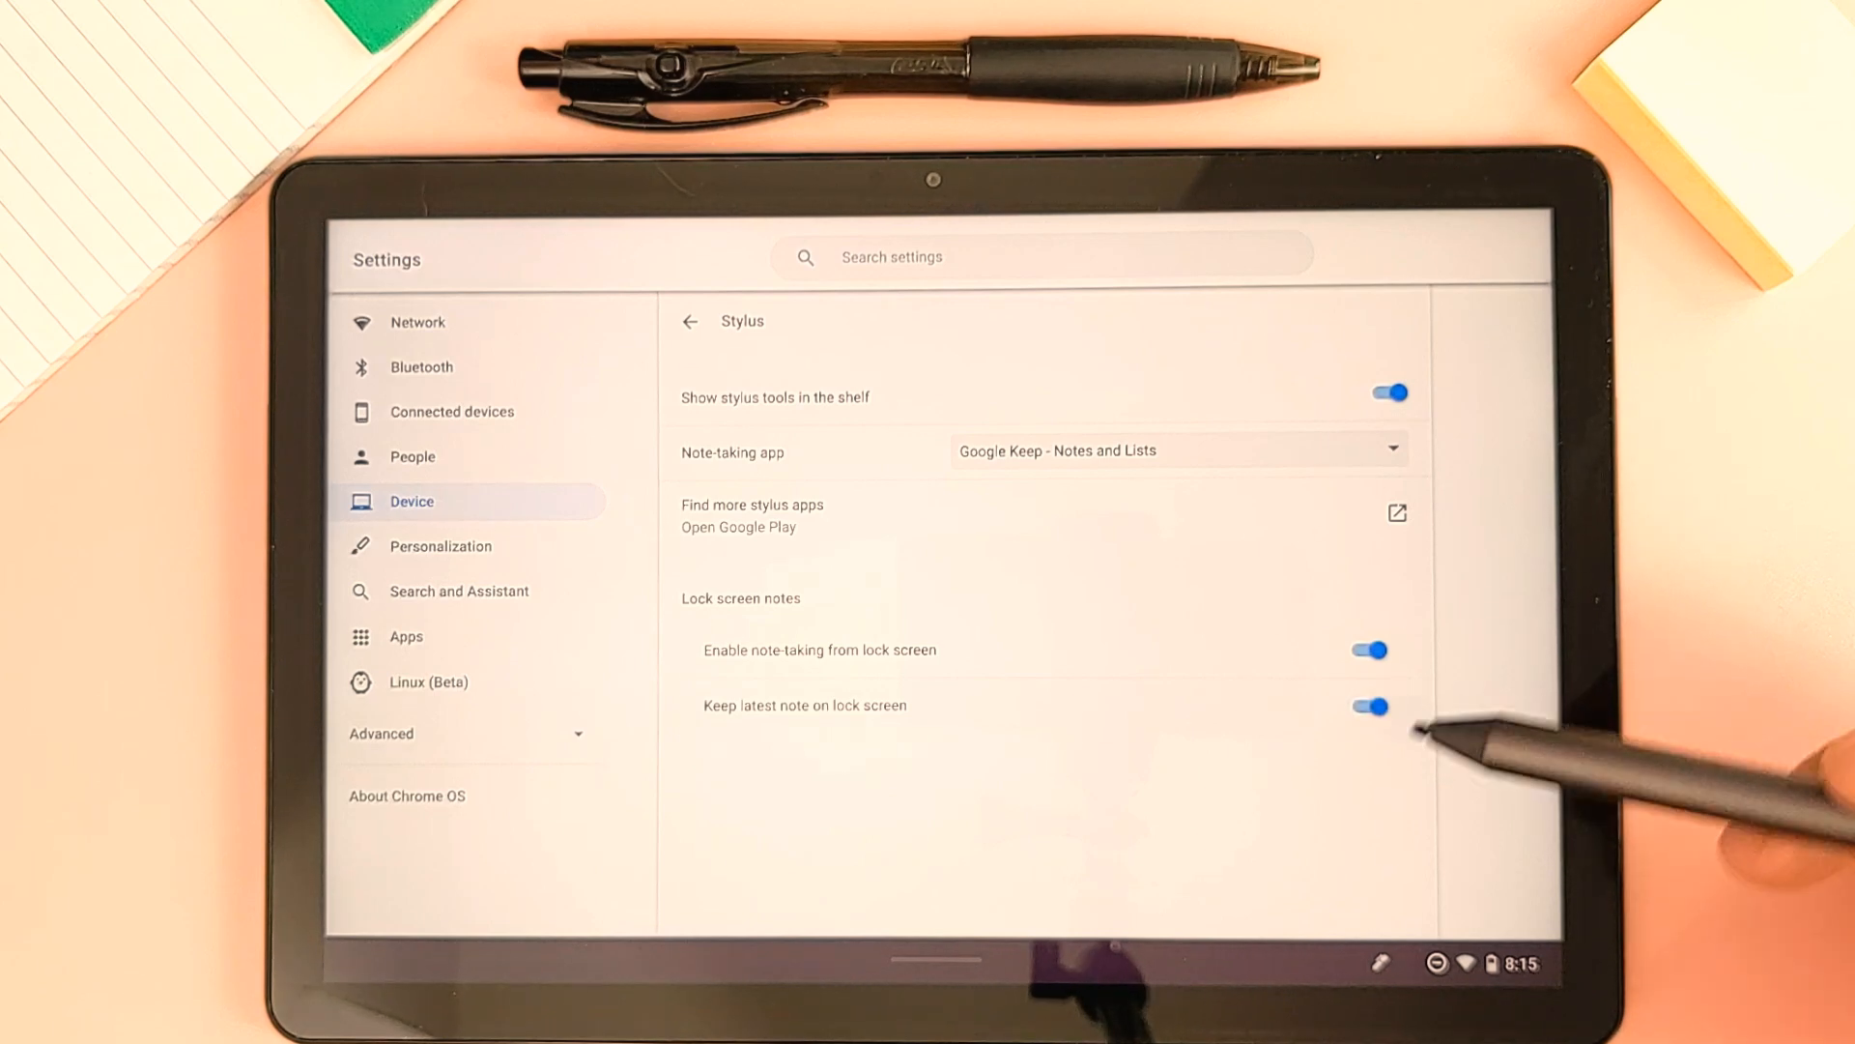
pyautogui.click(1379, 961)
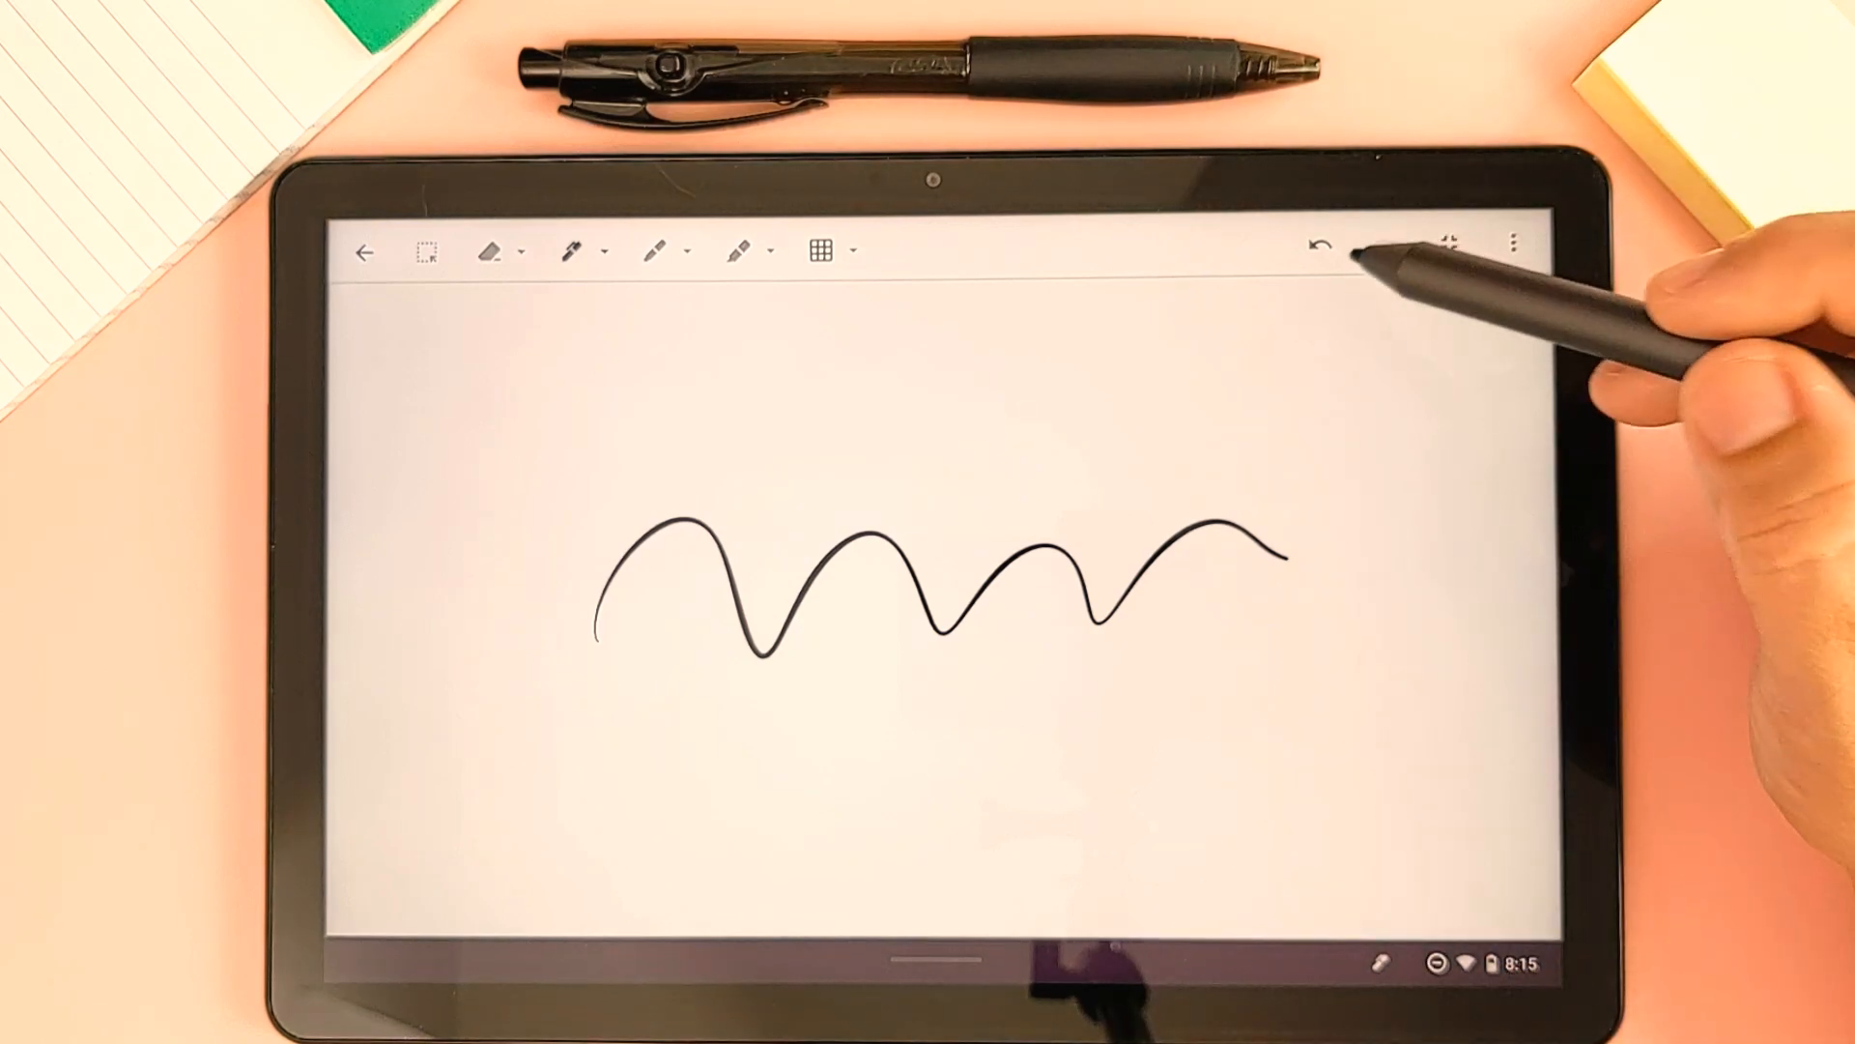
# Undo the wavy stroke and handwrite 'USI Stylus Initiative' on the Keep canvas
pyautogui.click(1322, 251)
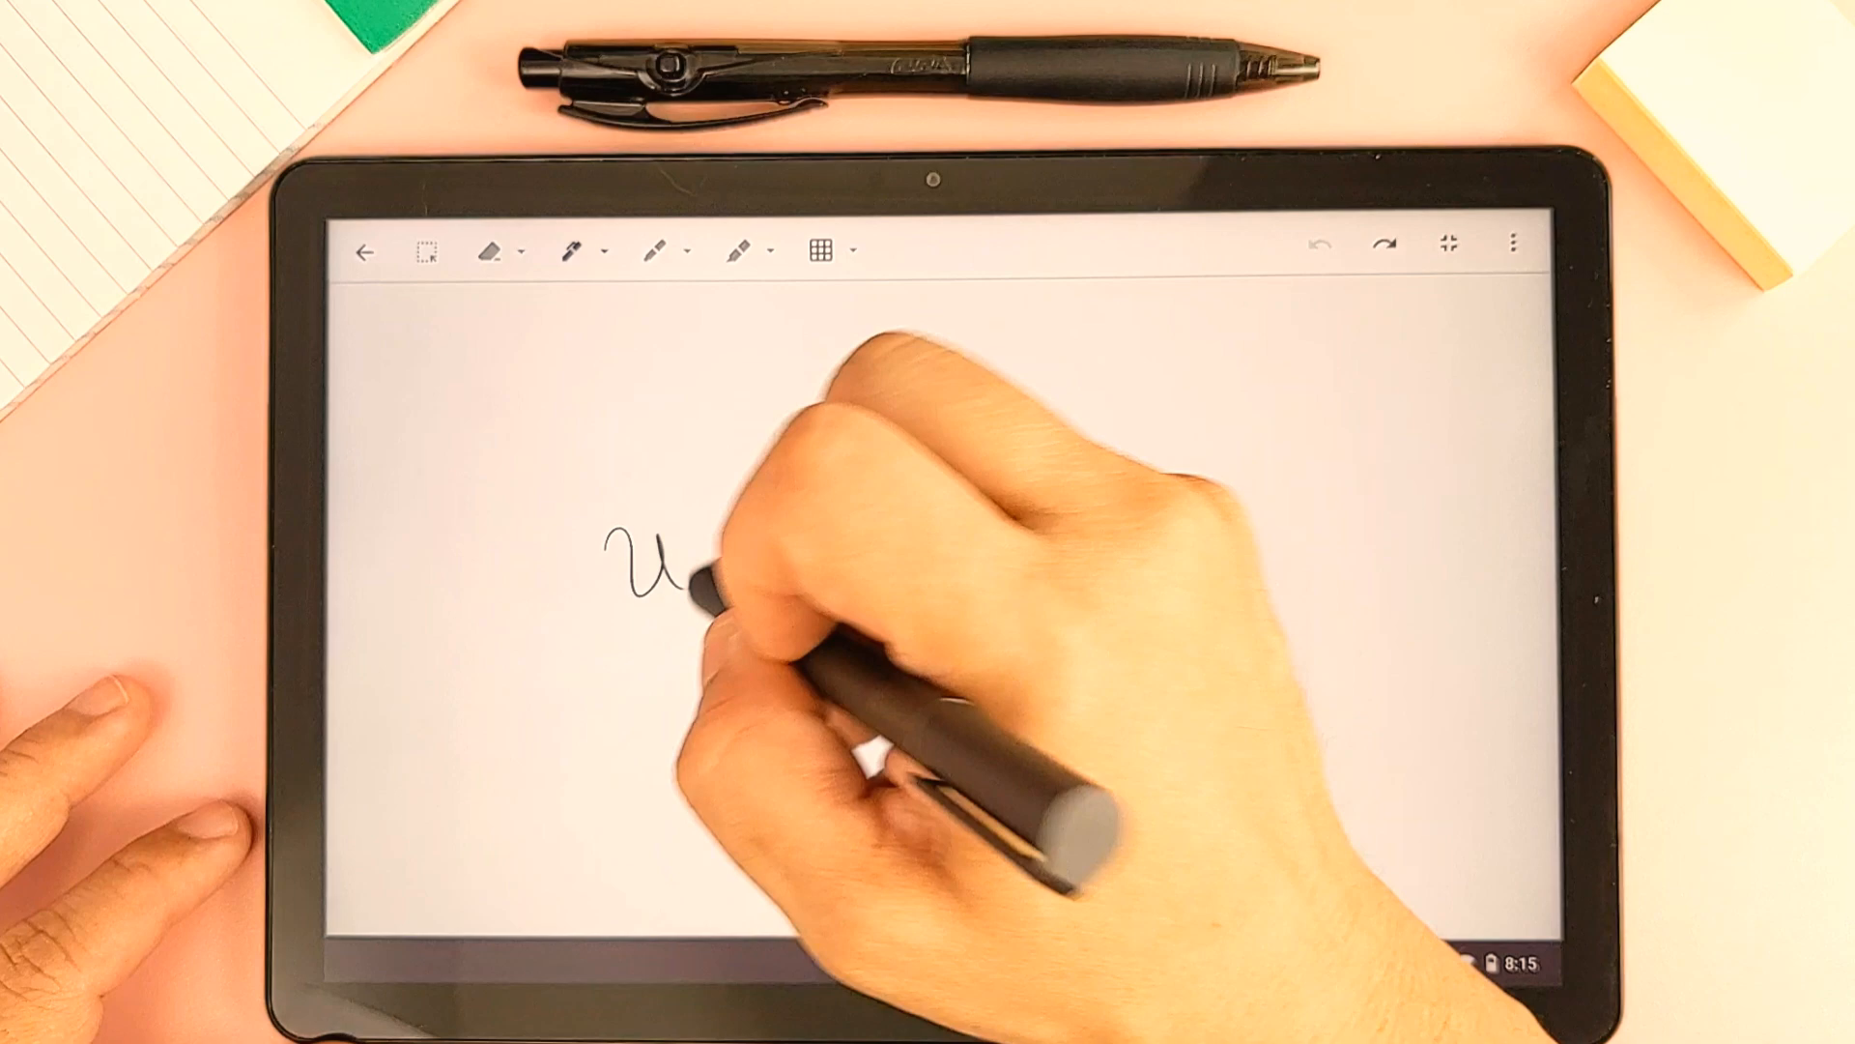
pyautogui.moveTo(663, 568); pyautogui.dragTo(781, 568)
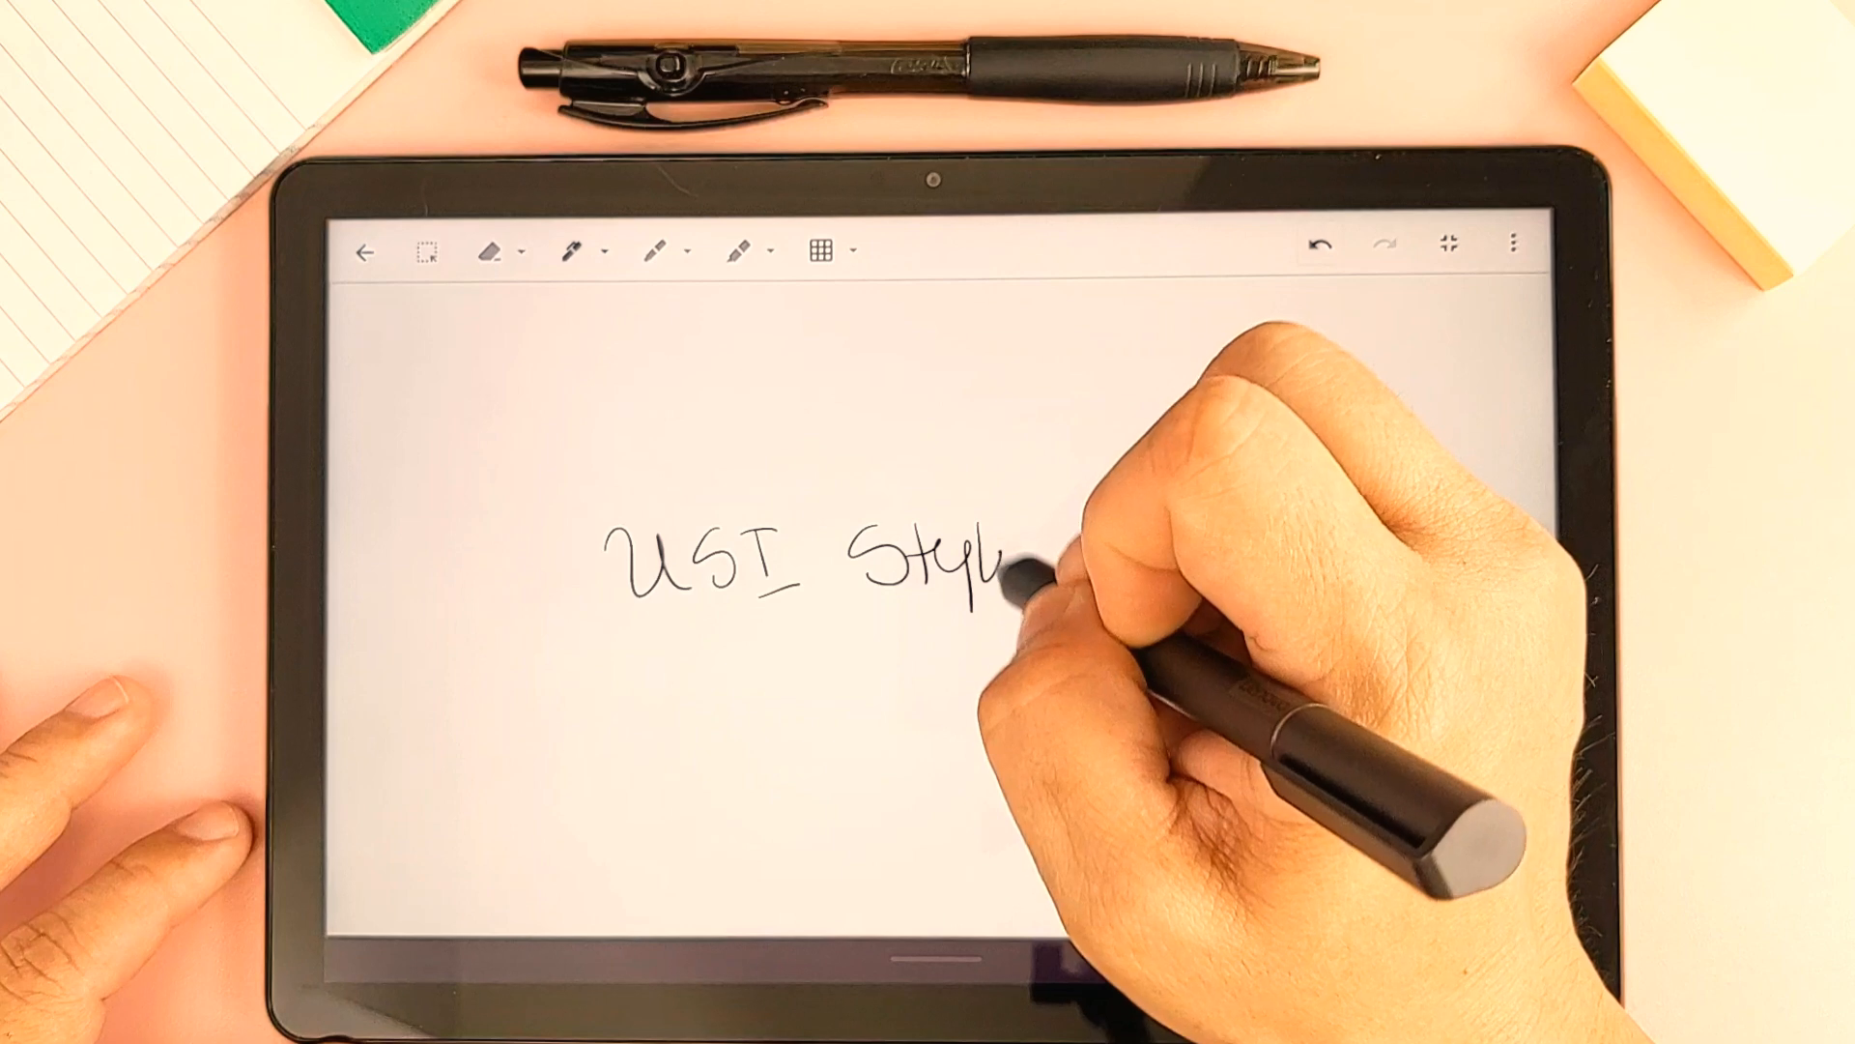
pyautogui.moveTo(1006, 556); pyautogui.dragTo(1076, 562)
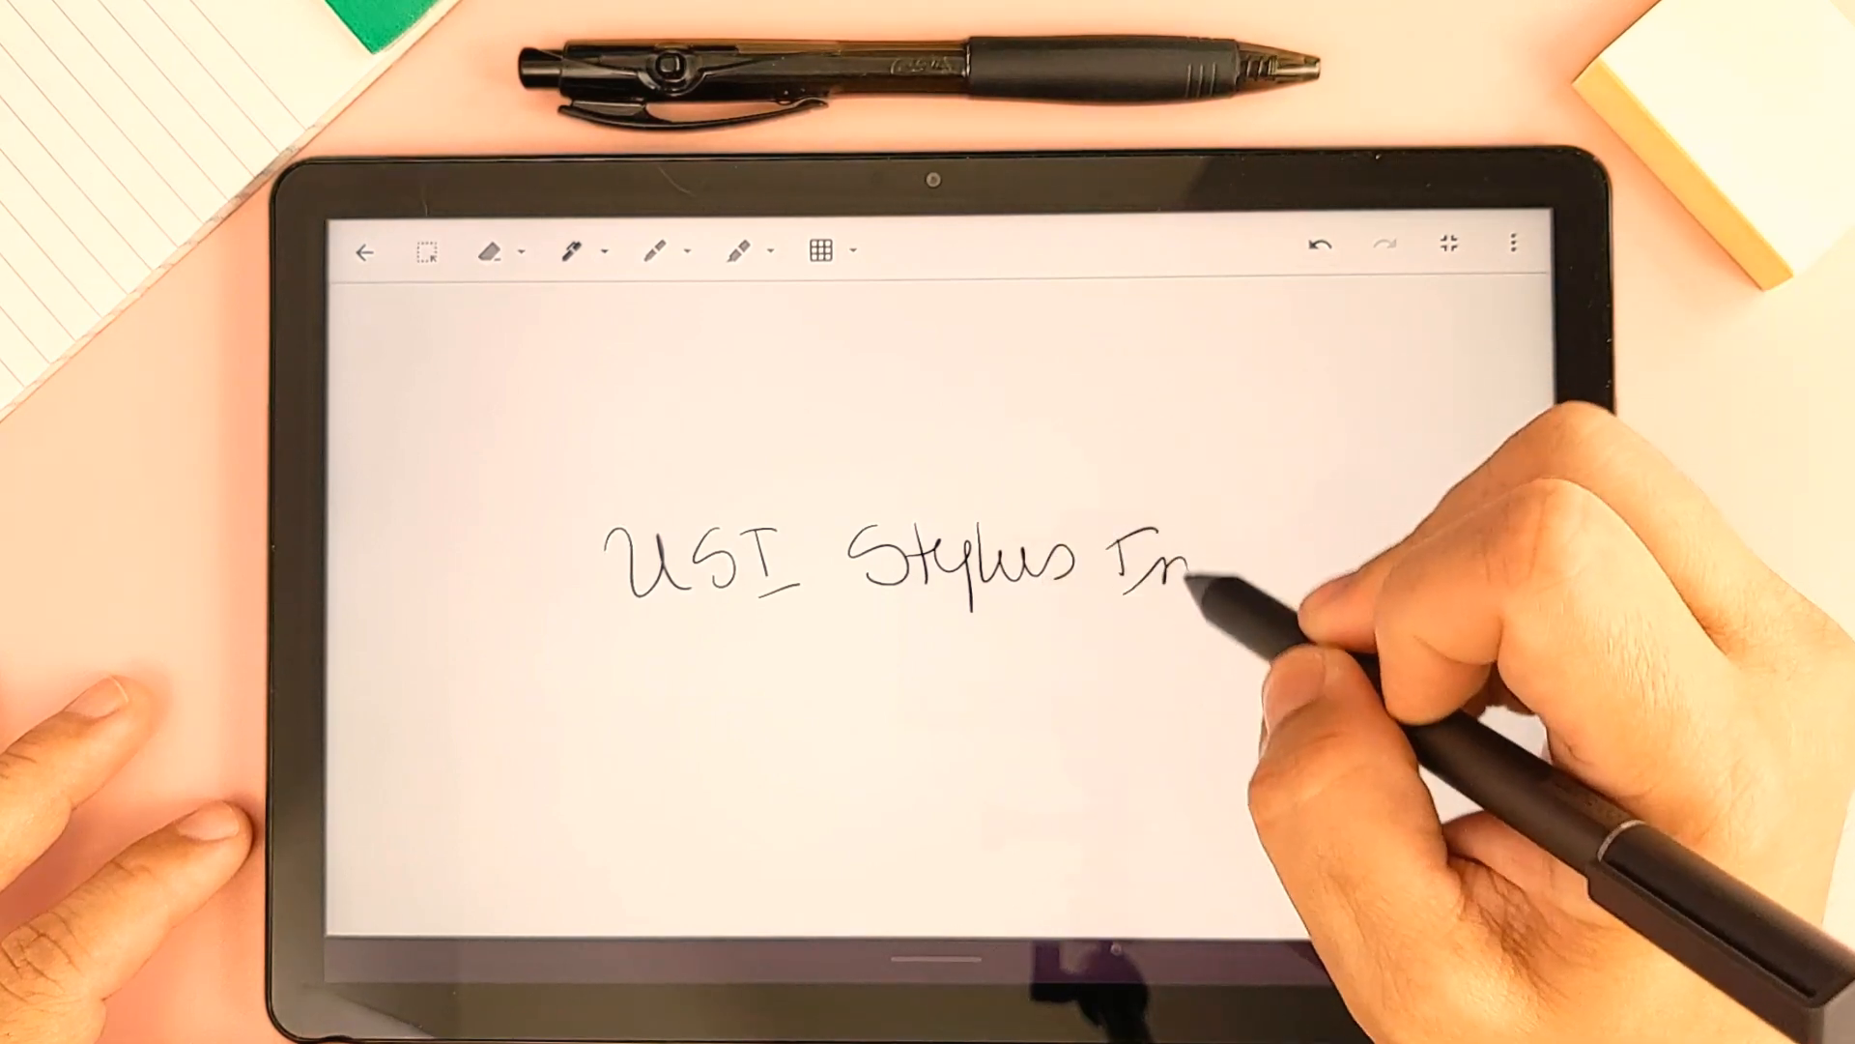
pyautogui.moveTo(1196, 568); pyautogui.dragTo(1338, 568)
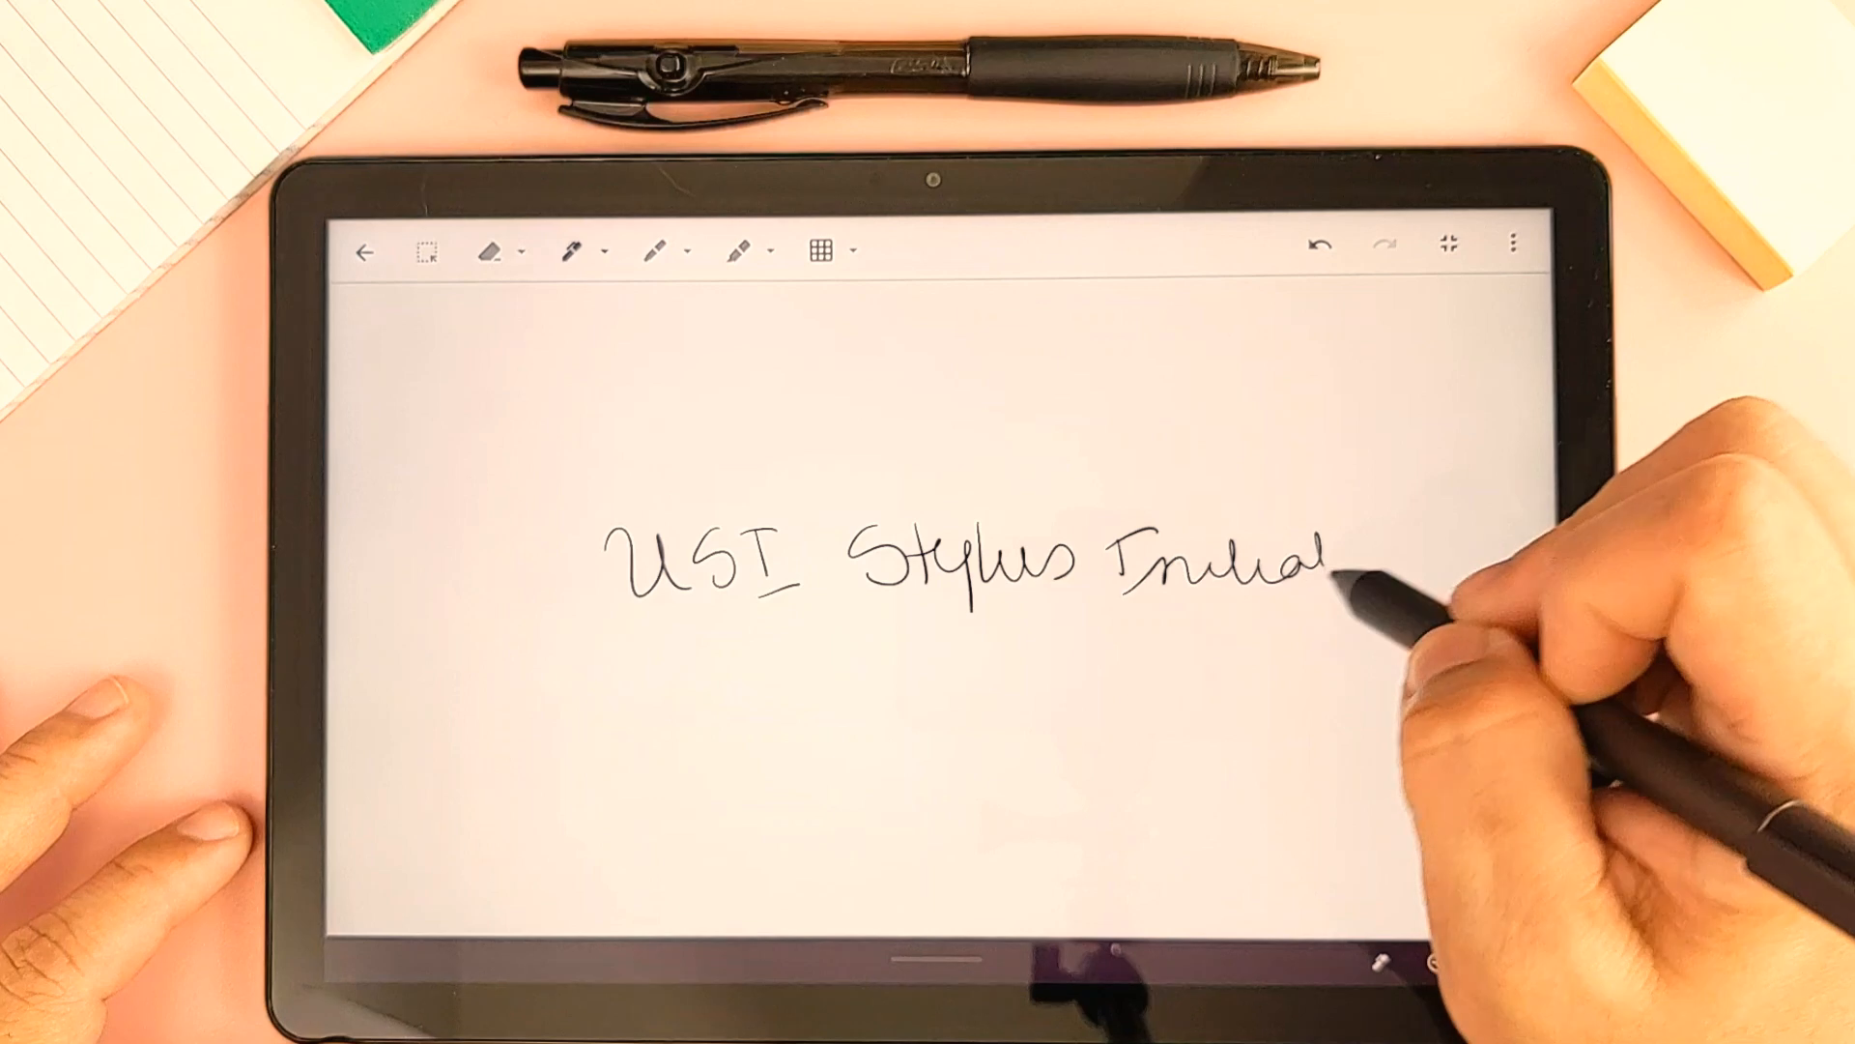
pyautogui.moveTo(1302, 568); pyautogui.dragTo(1397, 562)
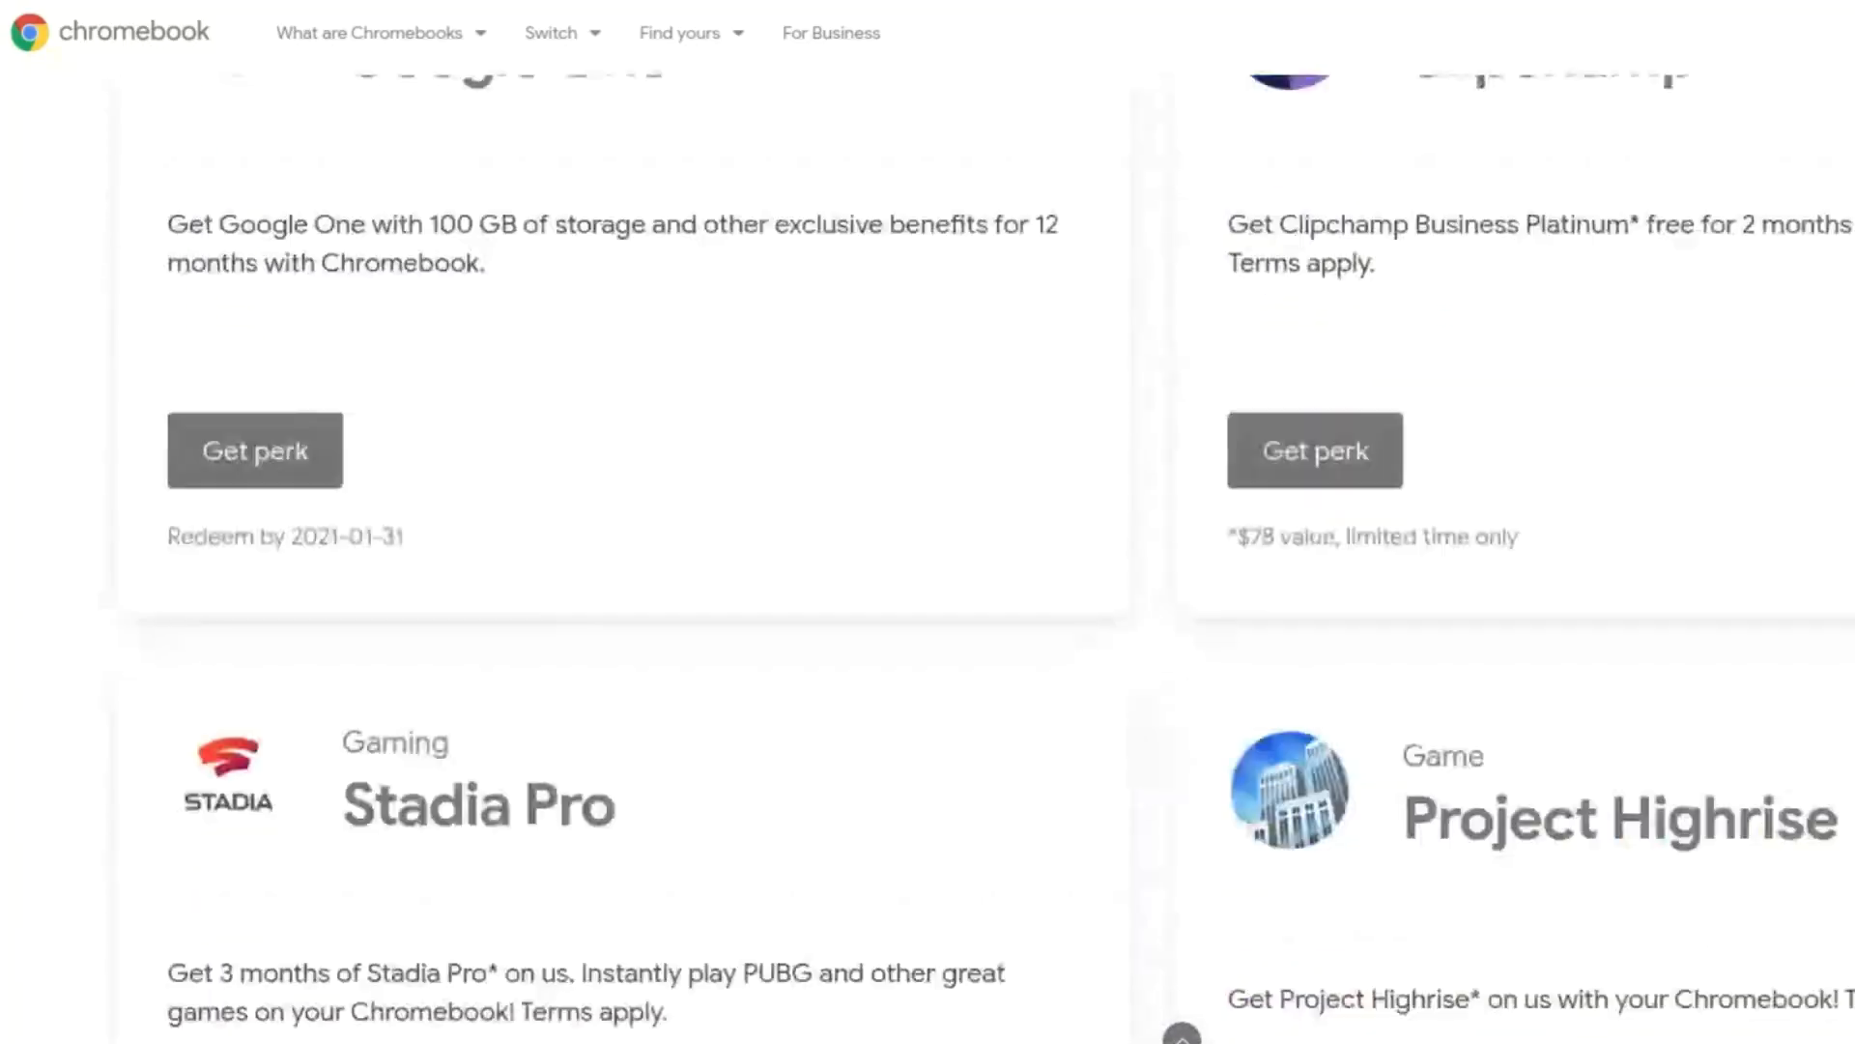
# Scroll past the Dropbox and Calm offers to reveal the Squid perk card
pyautogui.scroll(-3)
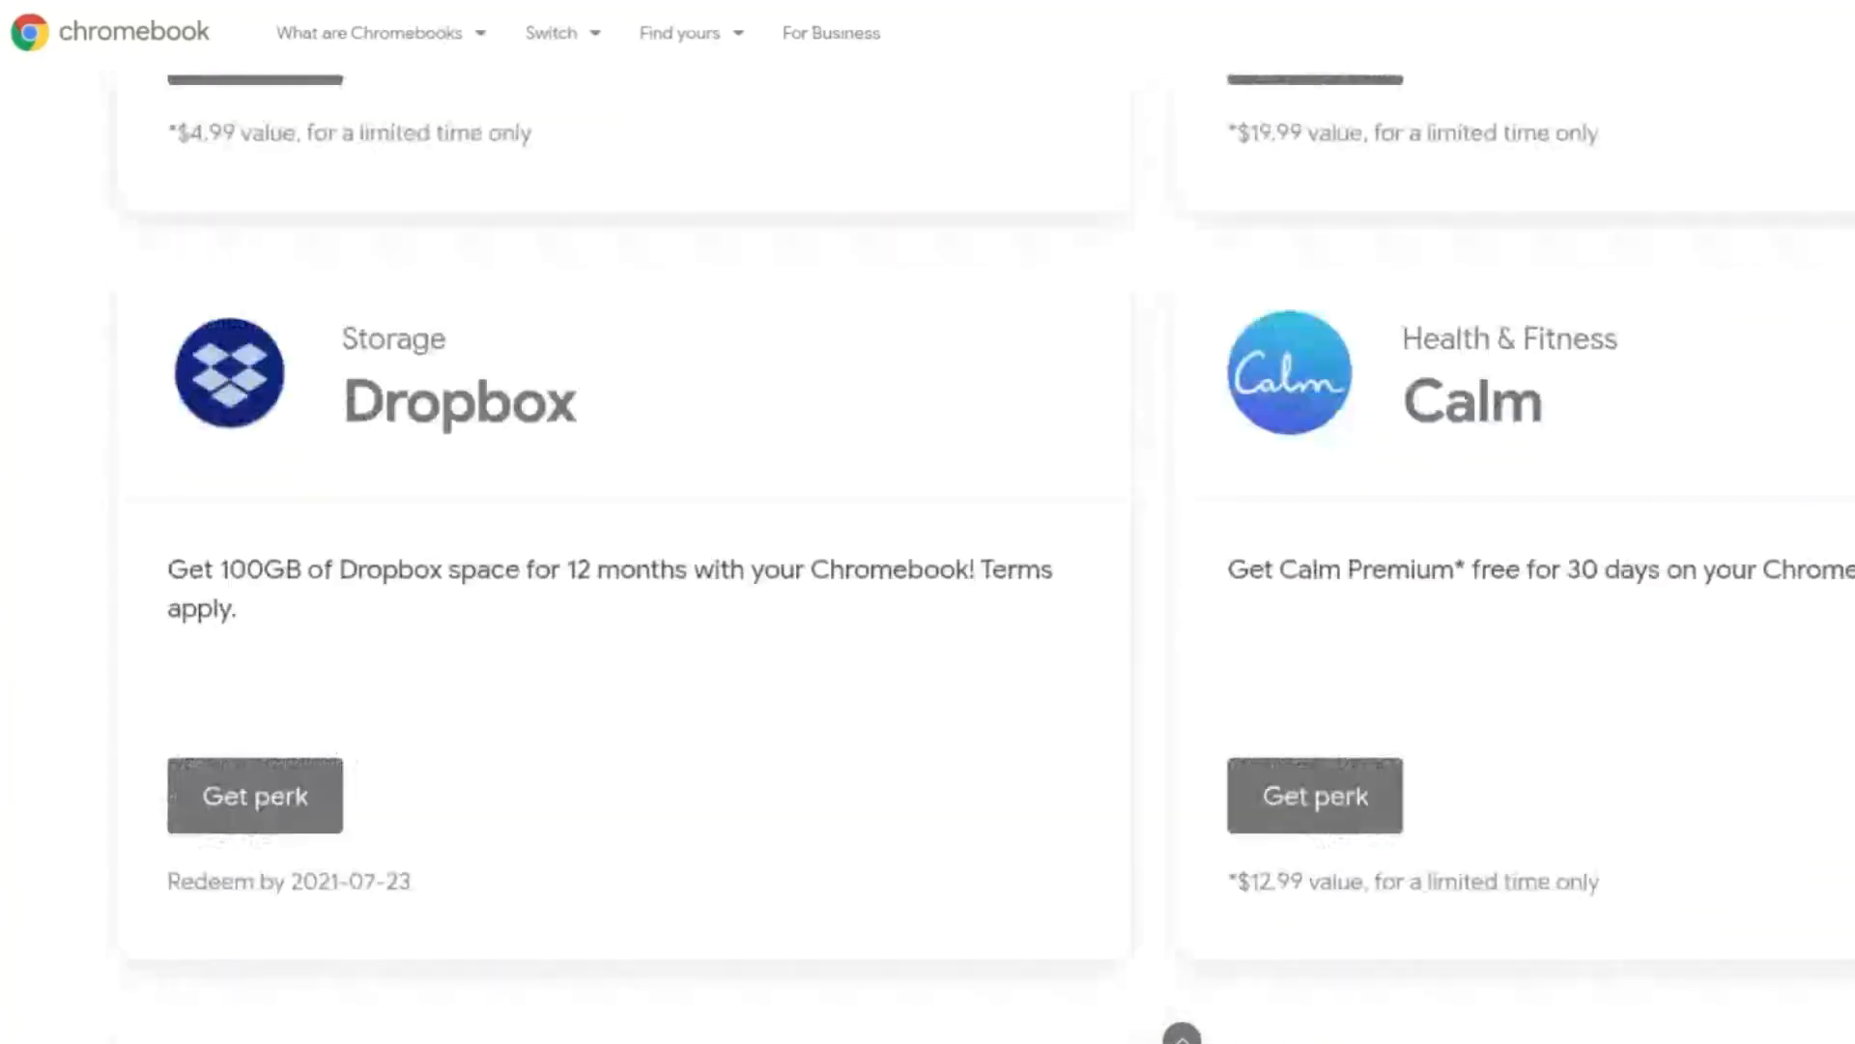
pyautogui.scroll(-3)
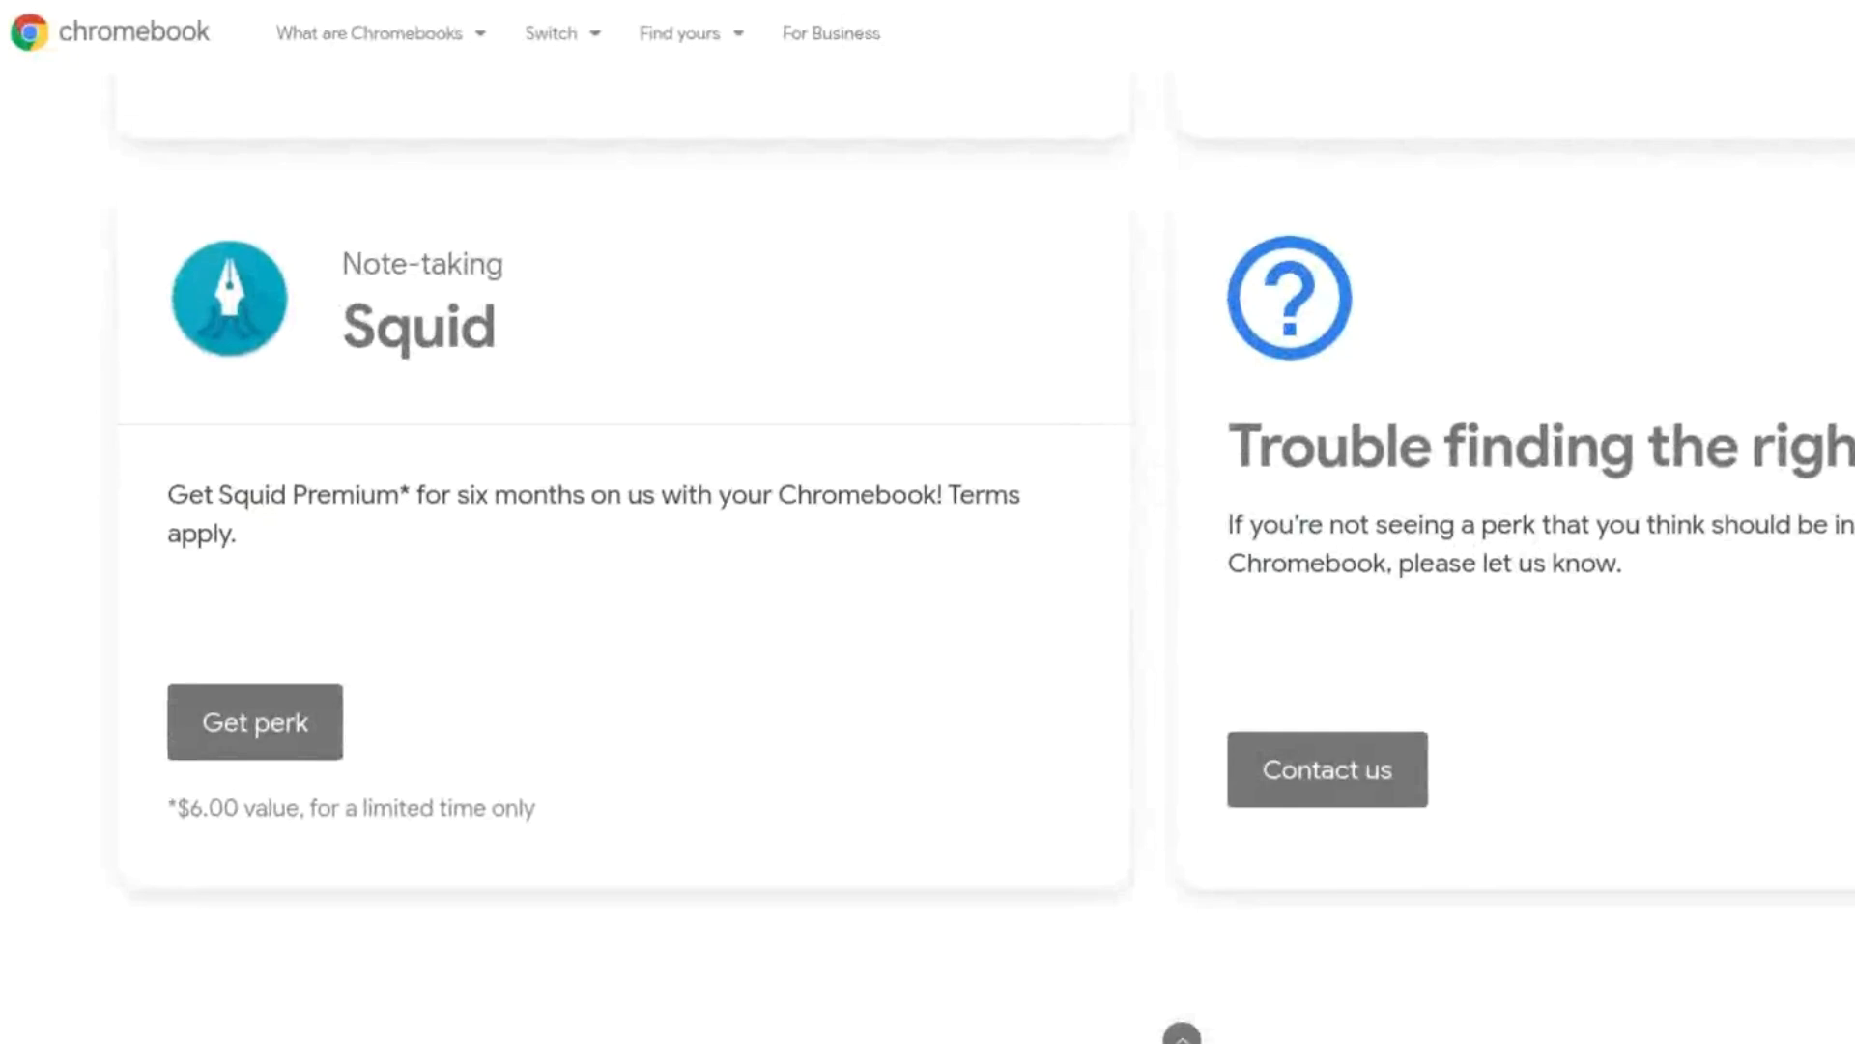
pyautogui.moveTo(1091, 616)
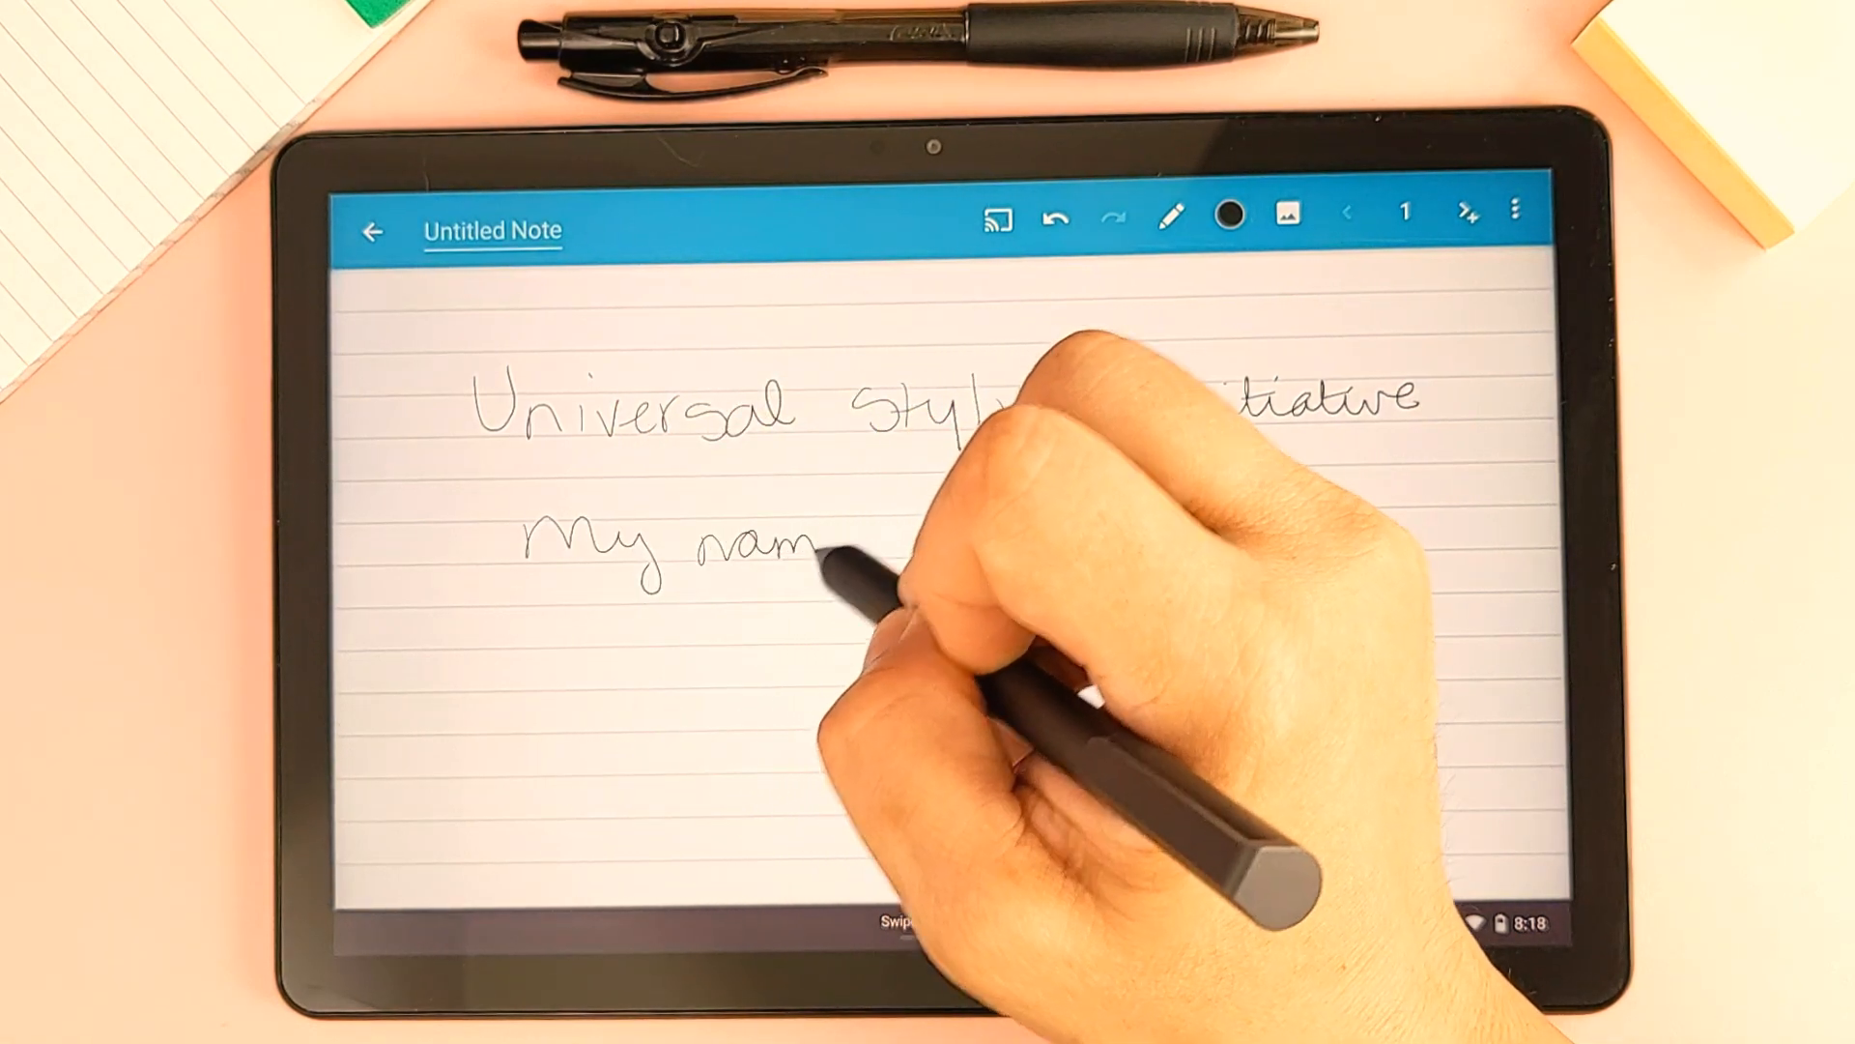
# Handwrite the introduction line below 'Universal Stylus Initiative' on the Squid note
pyautogui.moveTo(816, 544); pyautogui.dragTo(947, 544)
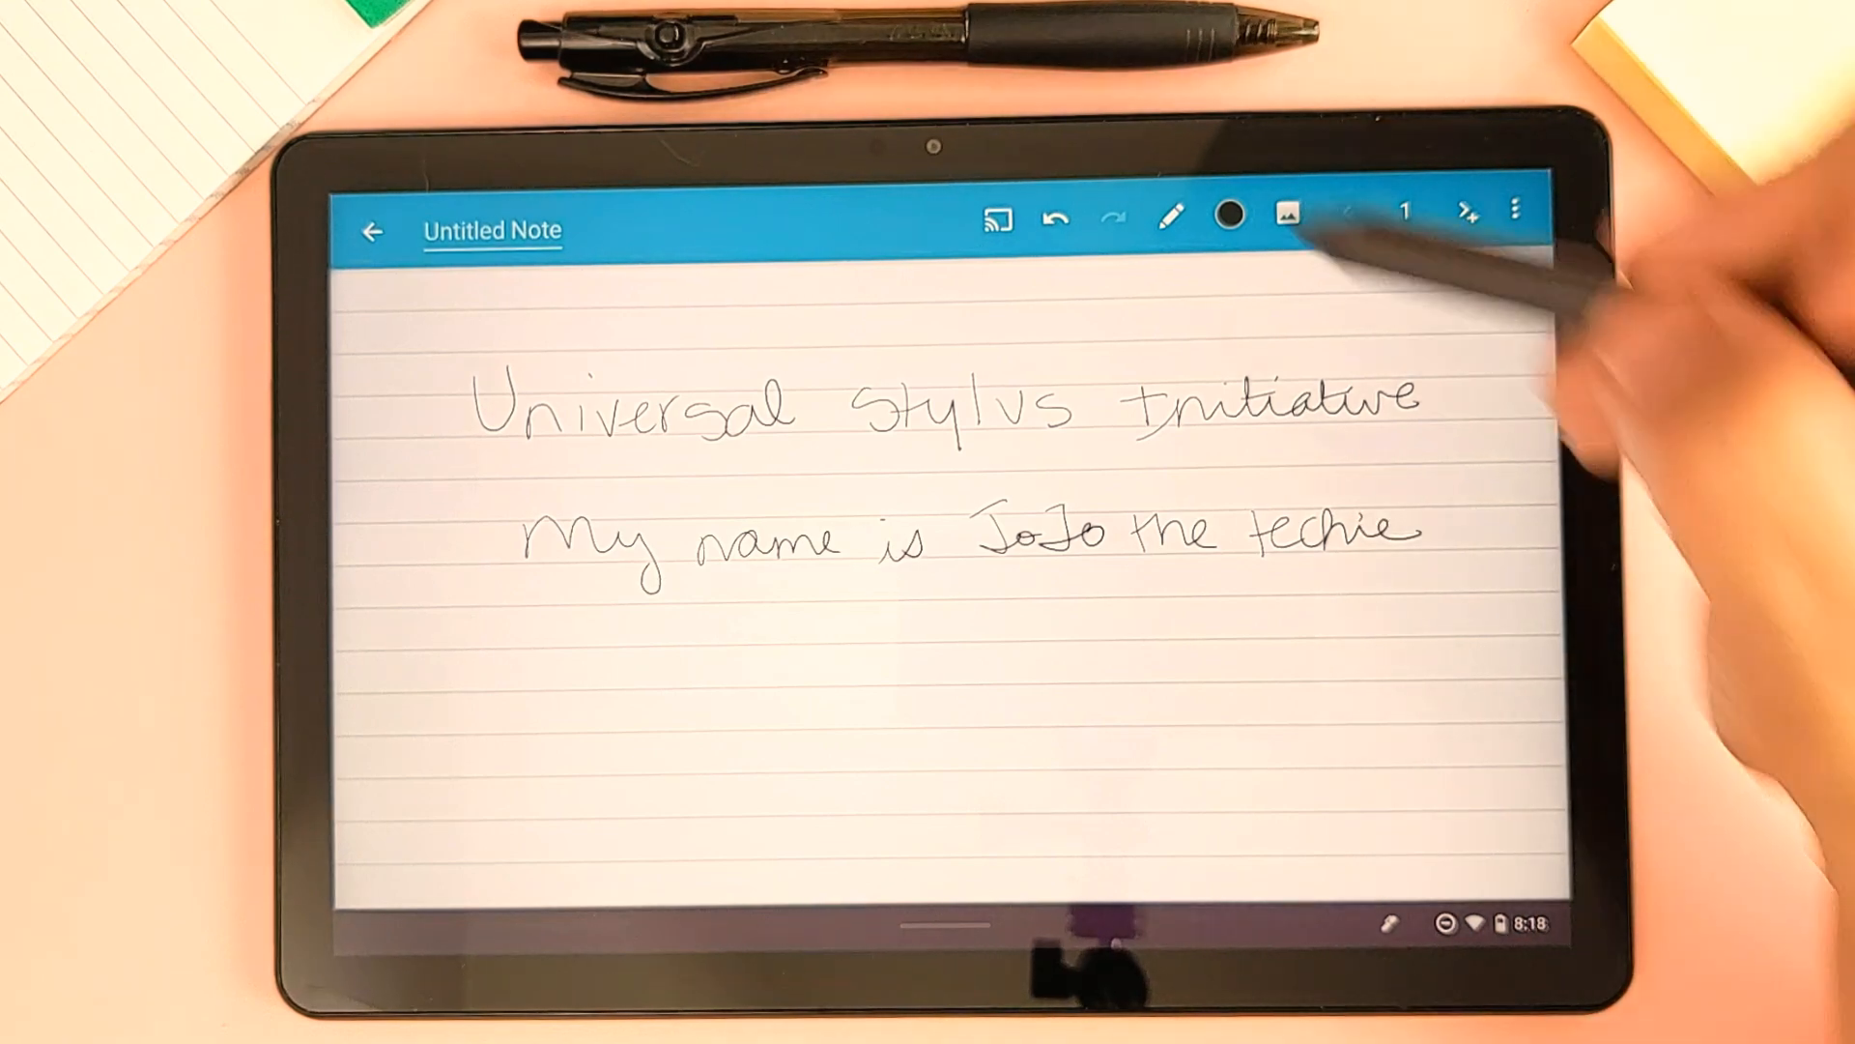
pyautogui.click(1171, 215)
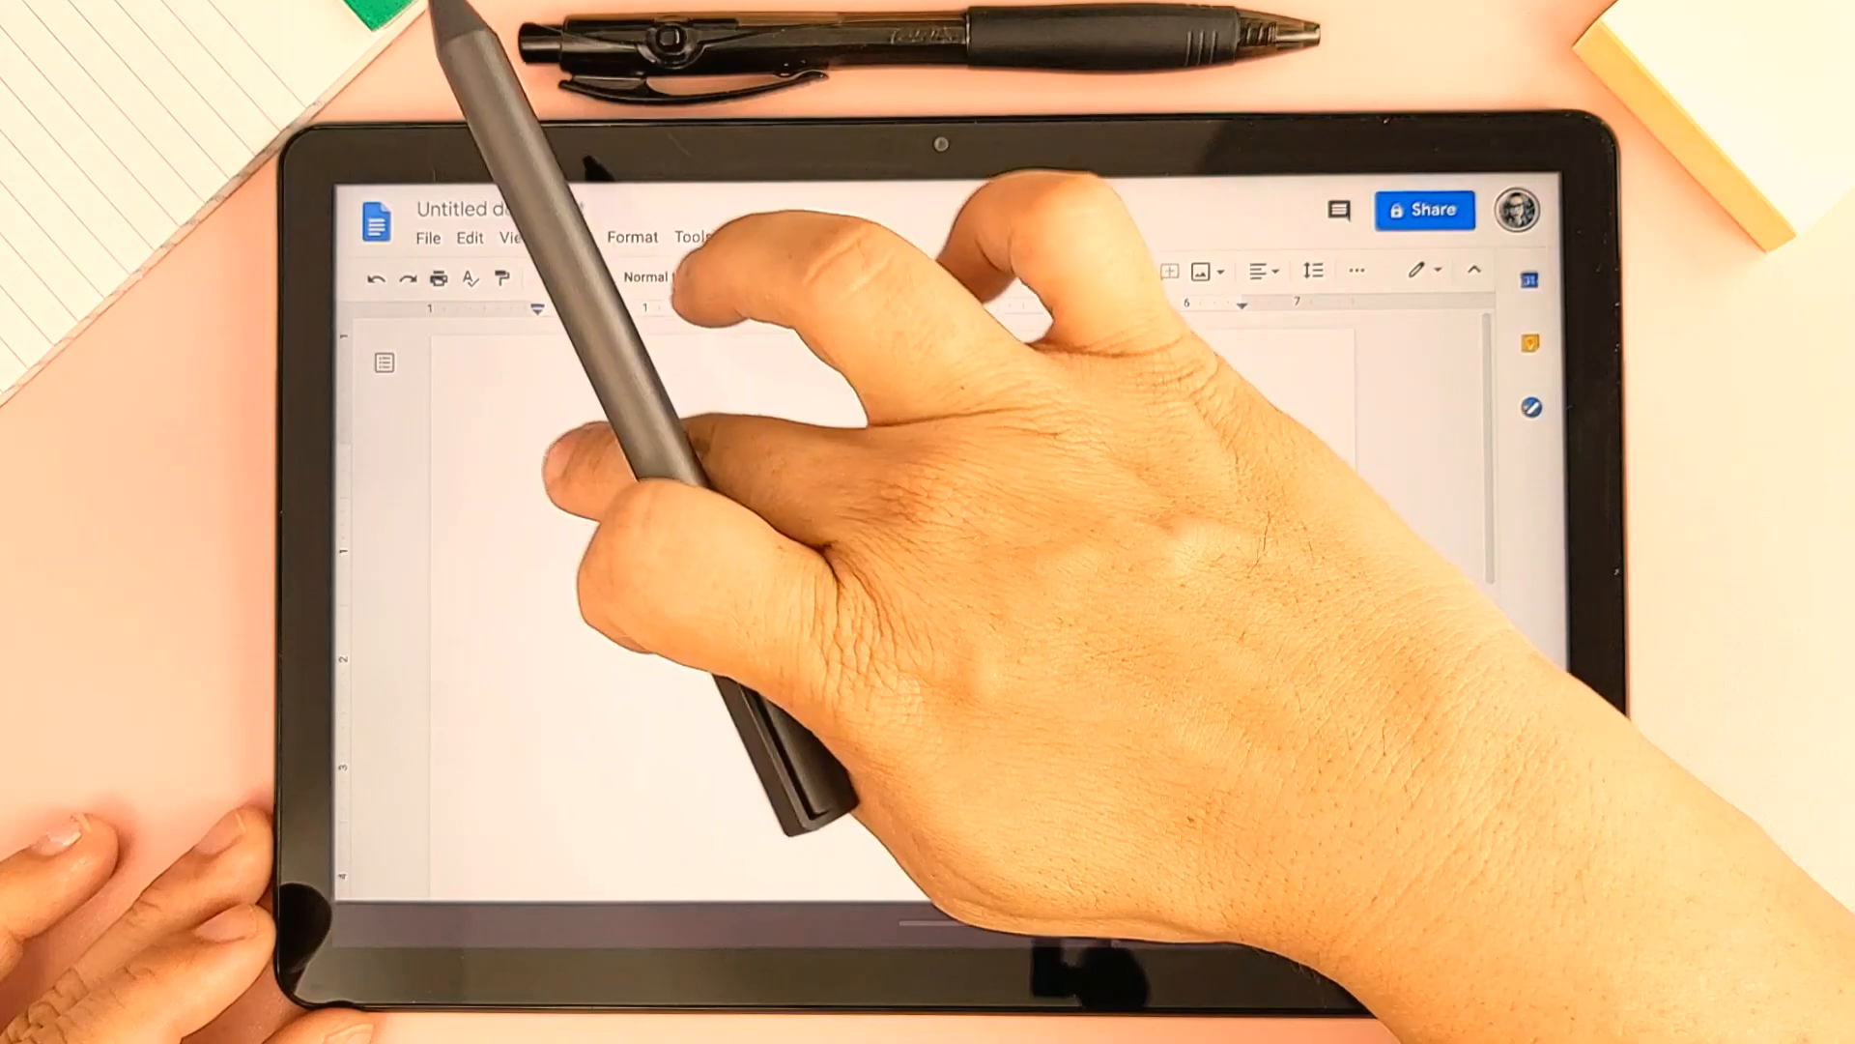
# Handwrite 'USI Initiative' in the handwriting panel and insert the suggestion into the document
pyautogui.write('U')
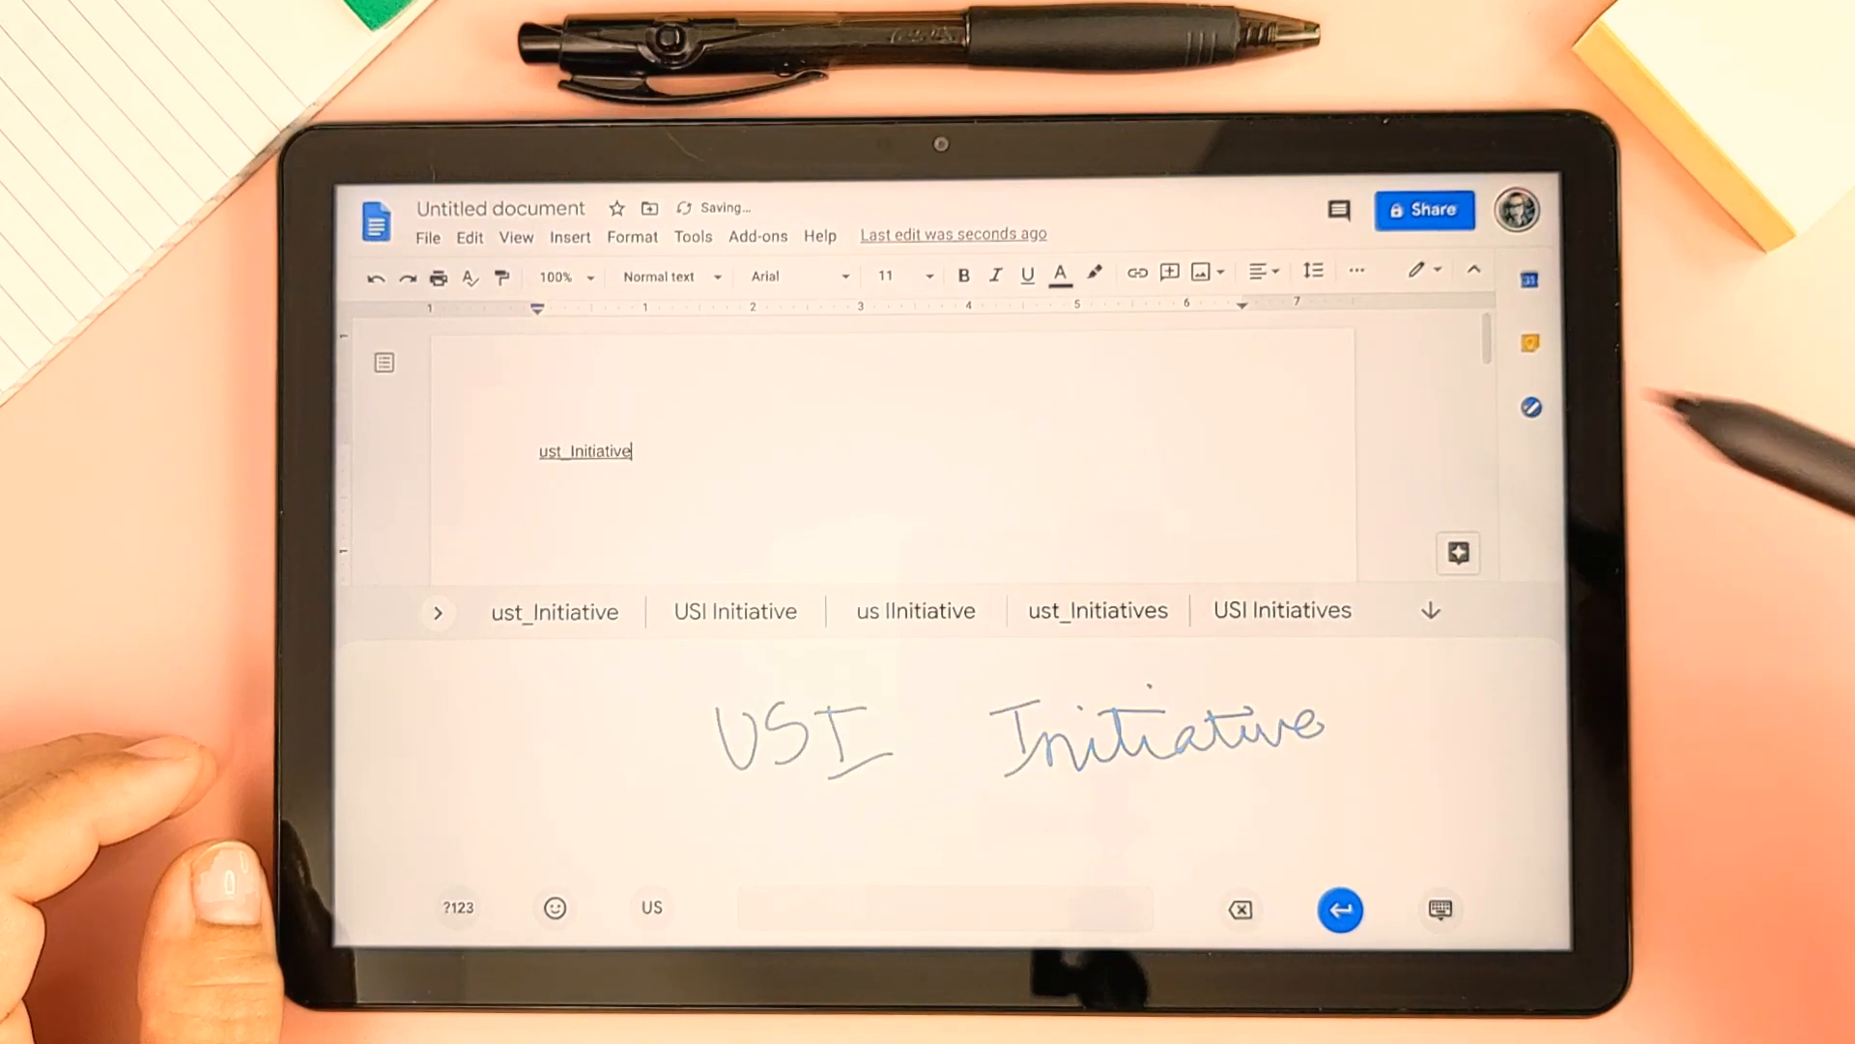
pyautogui.click(735, 610)
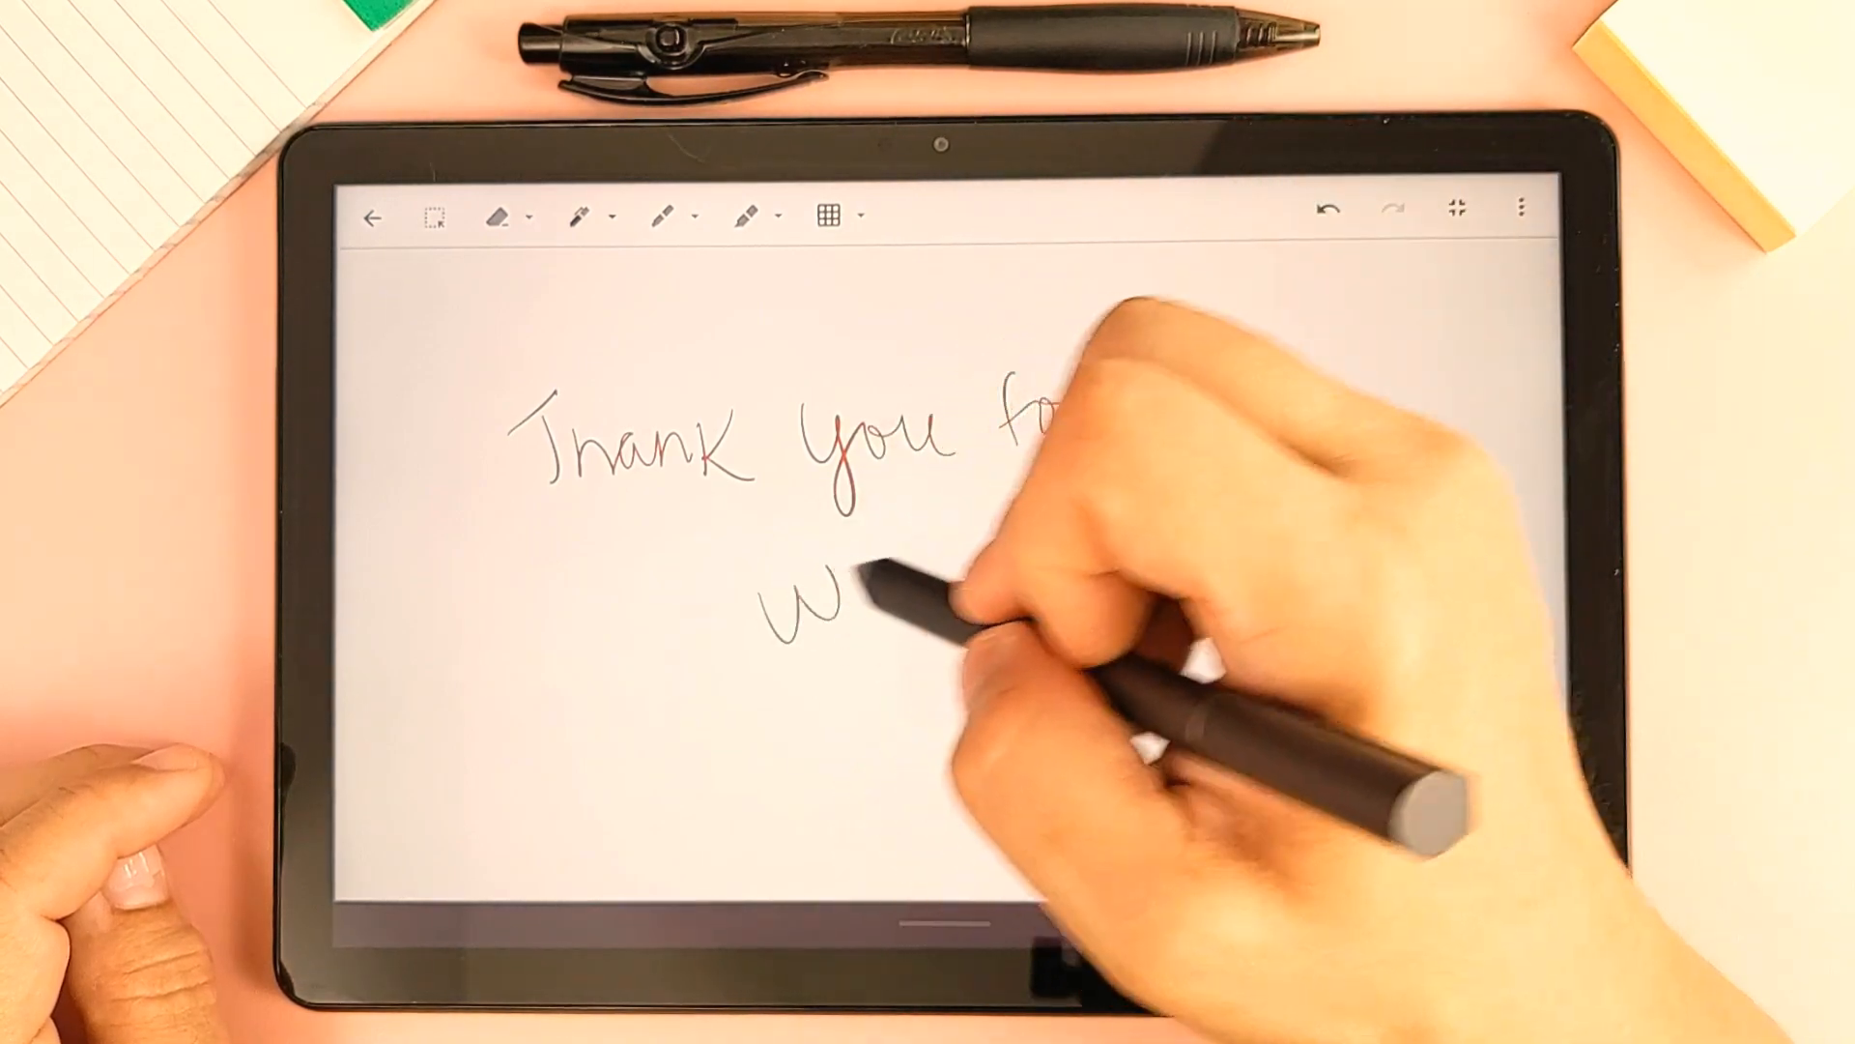
# Handwrite 'watching' on the second line below 'Thank you for' in Keep
pyautogui.moveTo(805, 580); pyautogui.dragTo(1006, 580)
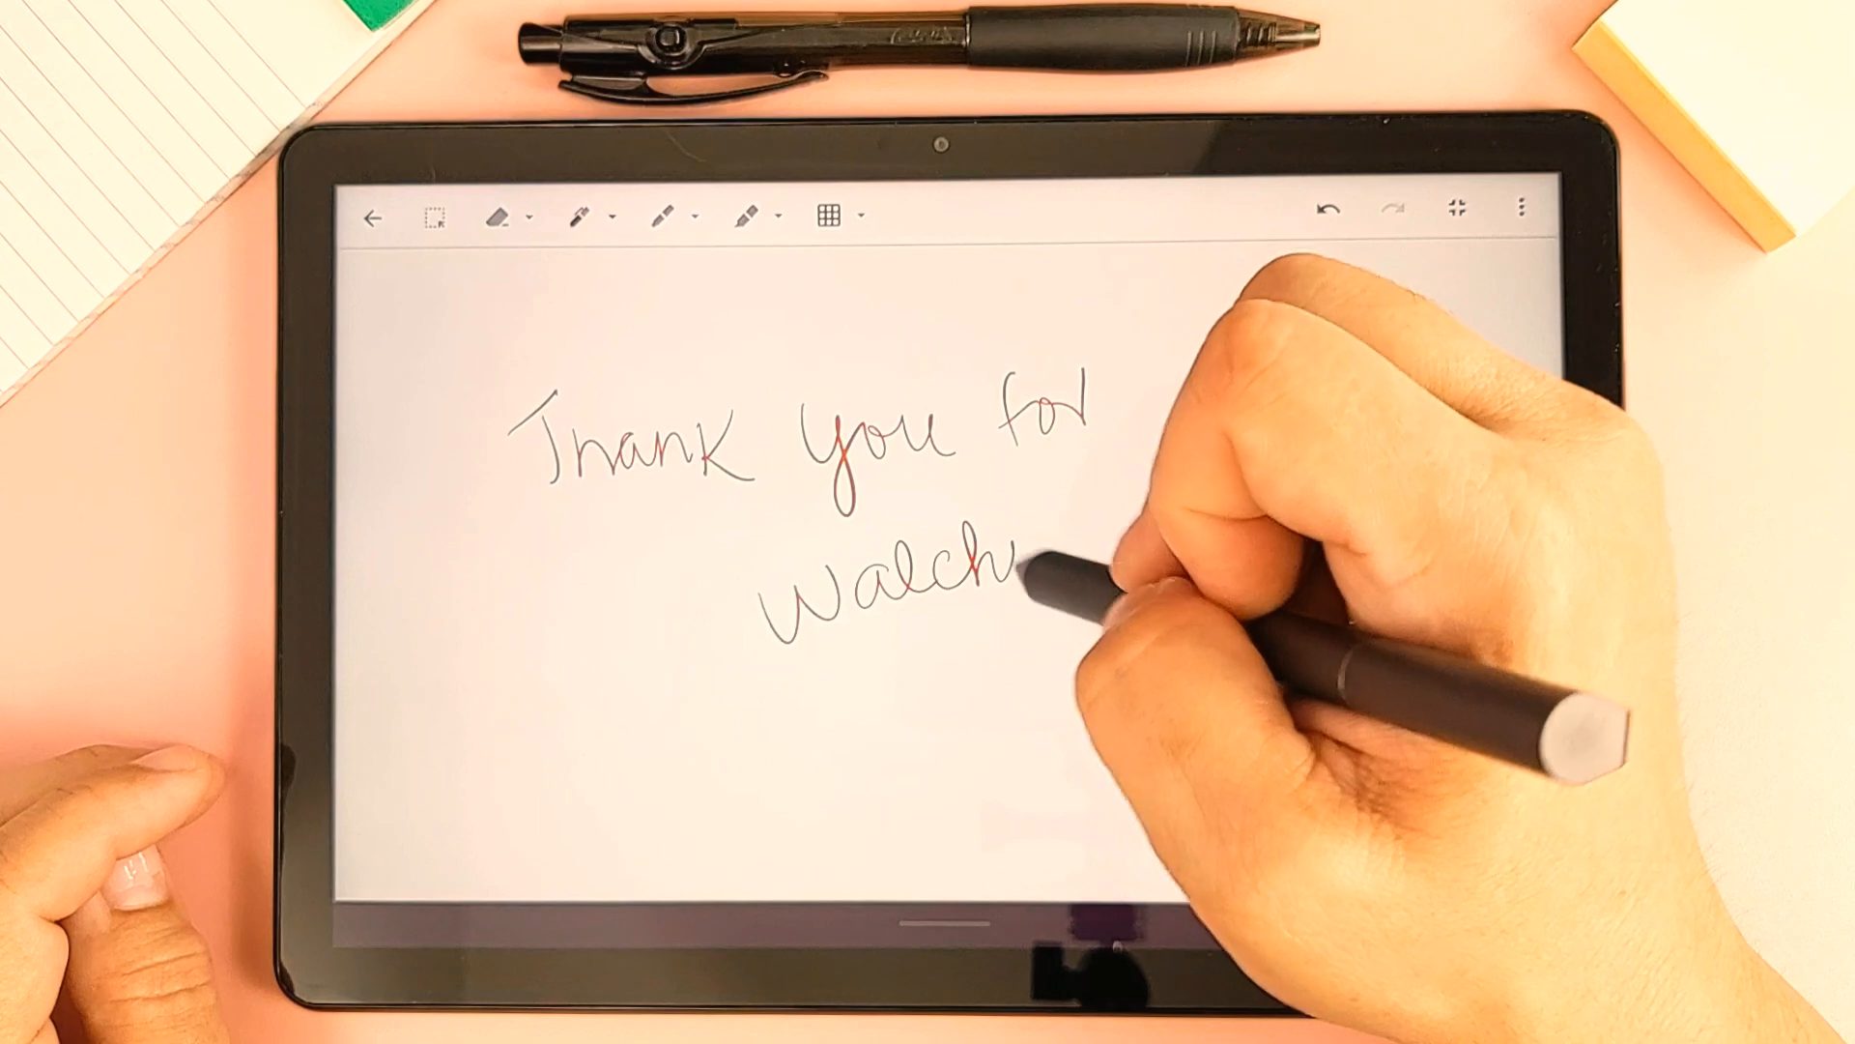